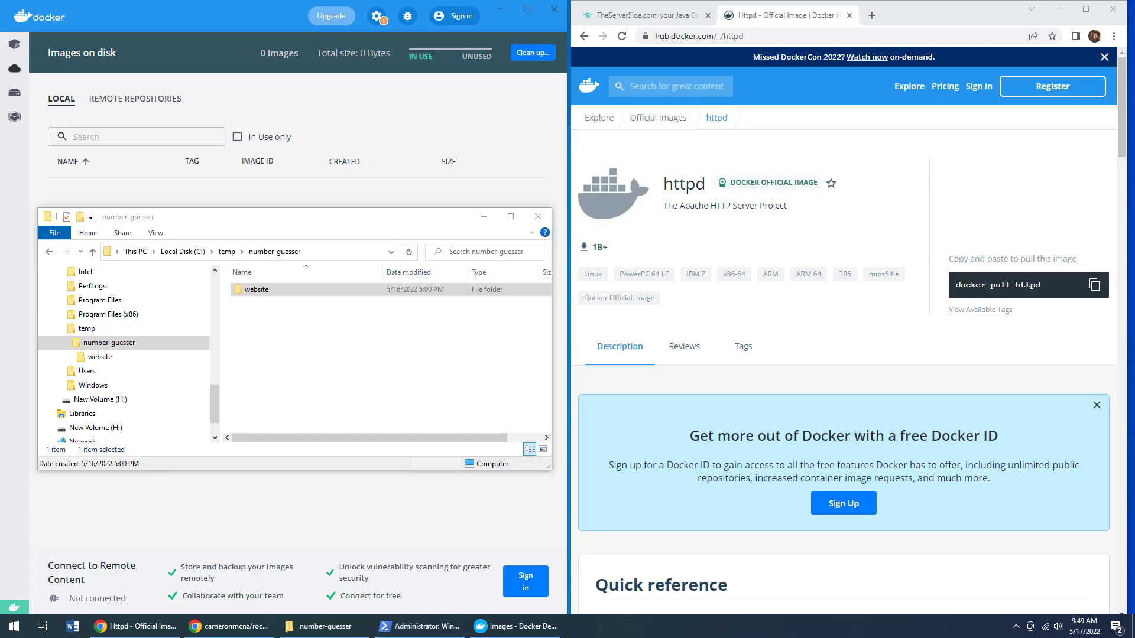
Open the website folder inside C:\temp\number-guesser to list its files
click(255, 289)
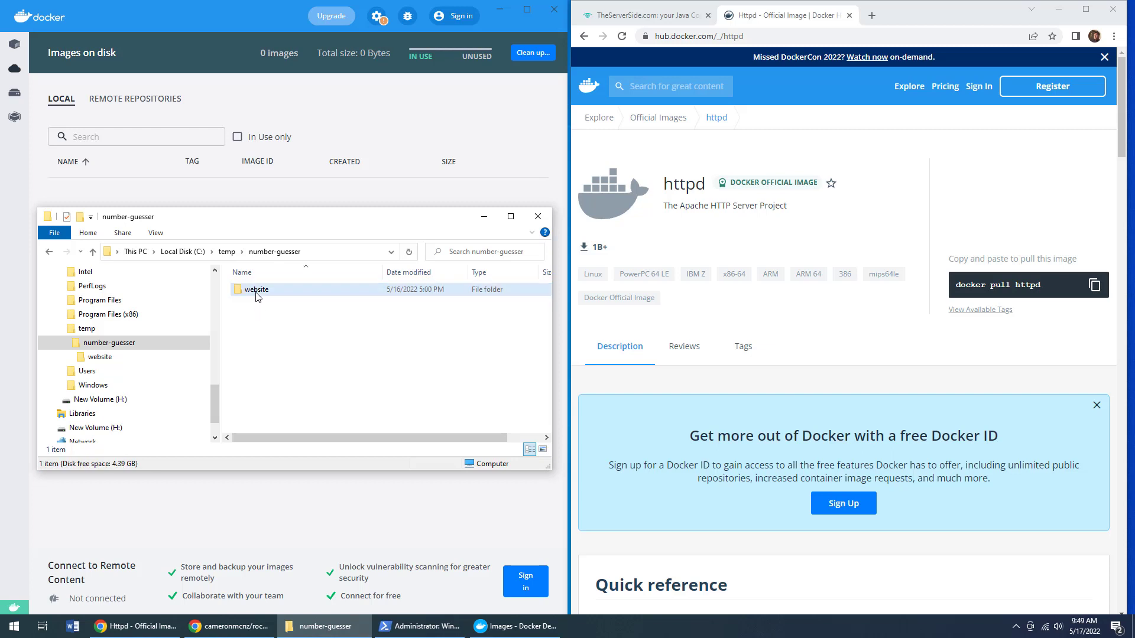
double_click(255, 290)
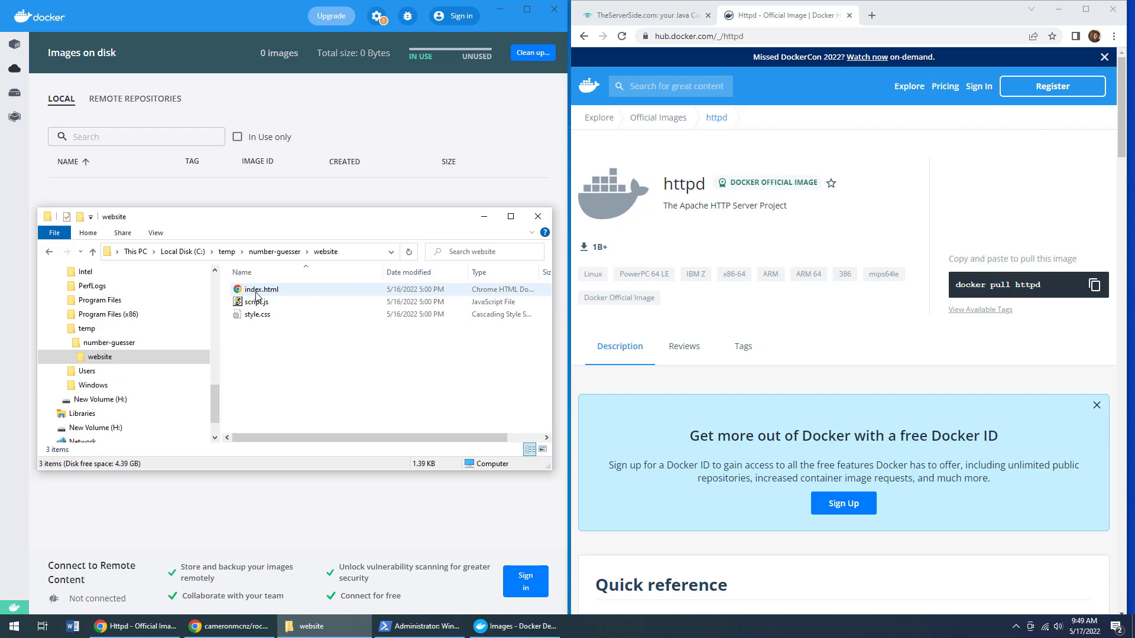
Run index.html locally in Chrome, guess 1 and 4, then close the game tab
double_click(260, 289)
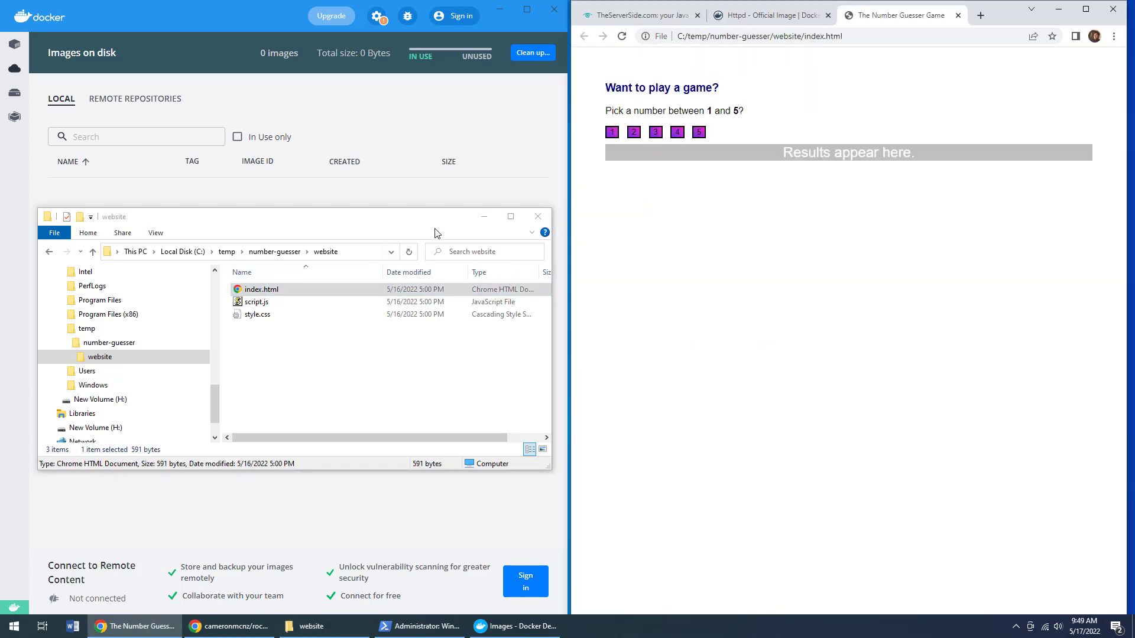
click(633, 132)
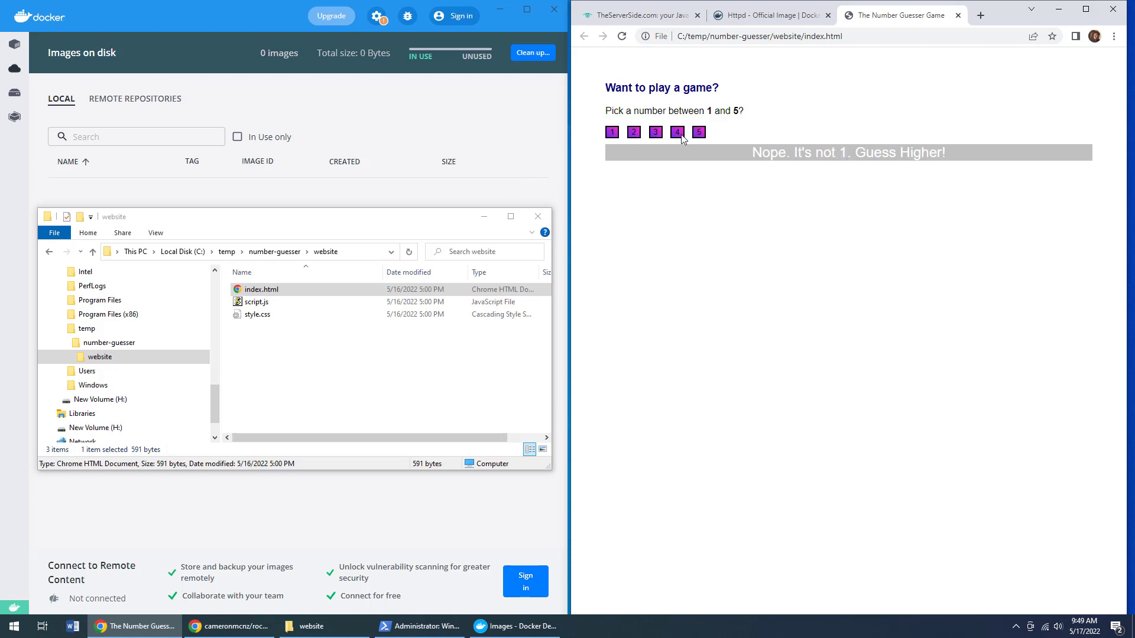
click(677, 132)
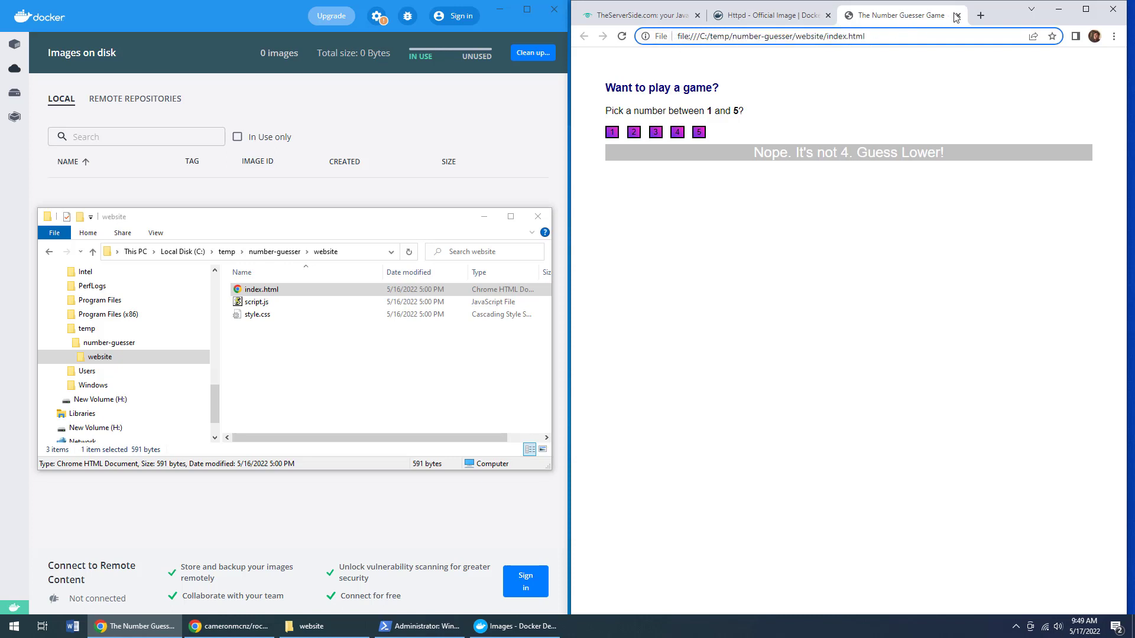
click(771, 14)
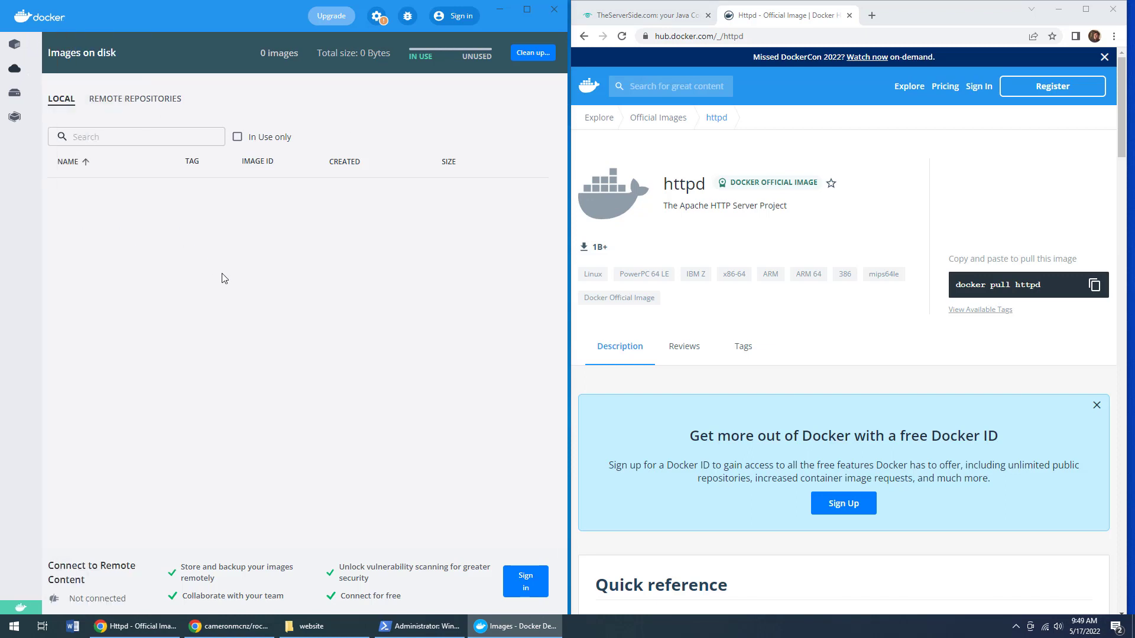
mouse_move(307, 266)
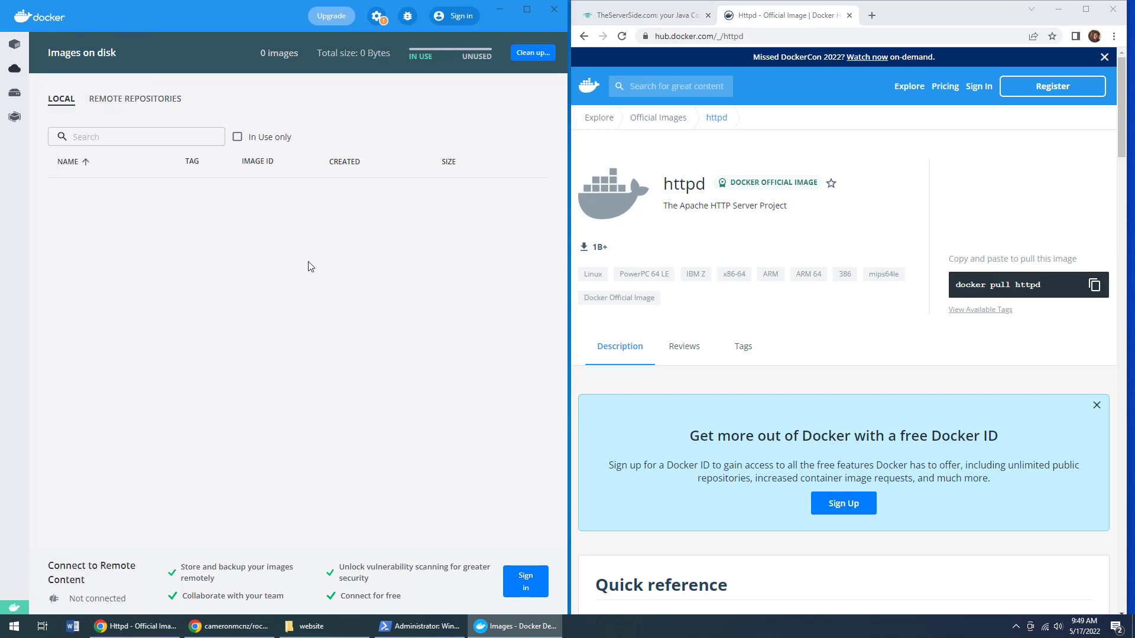
Check Docker Desktop's Containers / Apps list is empty, then return to PowerShell
double_click(683, 183)
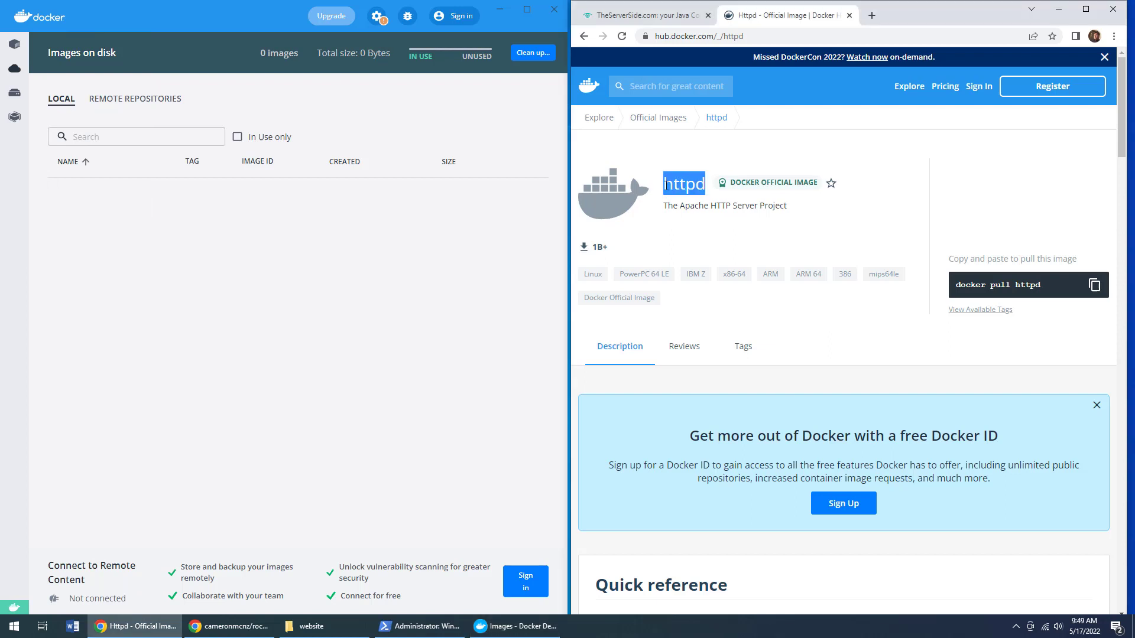
click(185, 258)
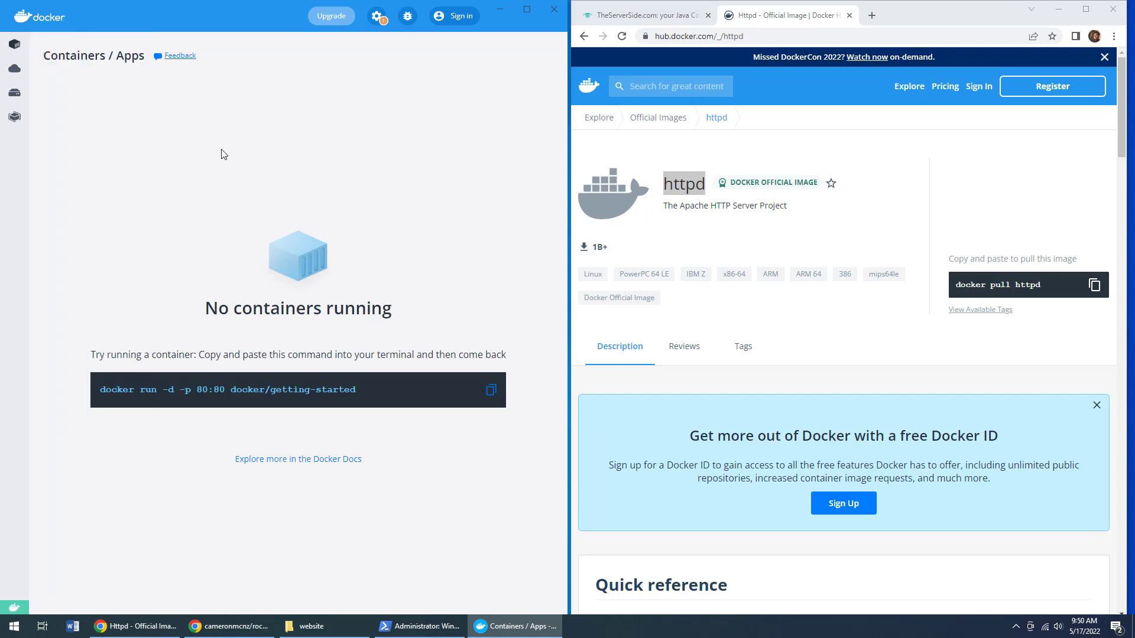
click(418, 626)
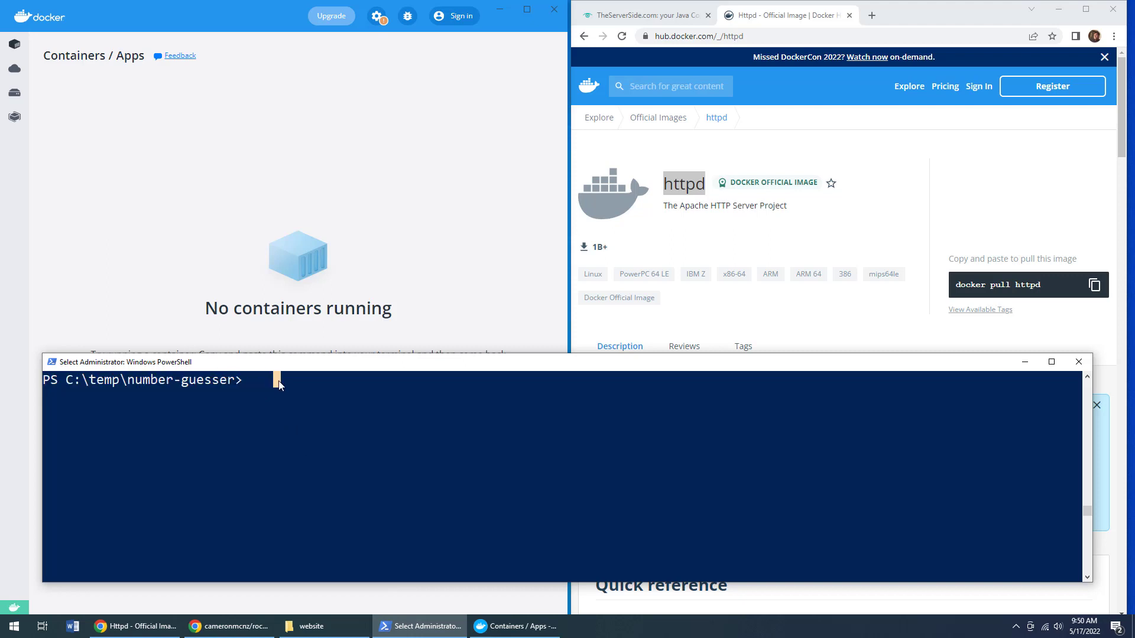
List C:\temp\number-guesser with ls, confirm the website files, and enter docker --version
text(ls)
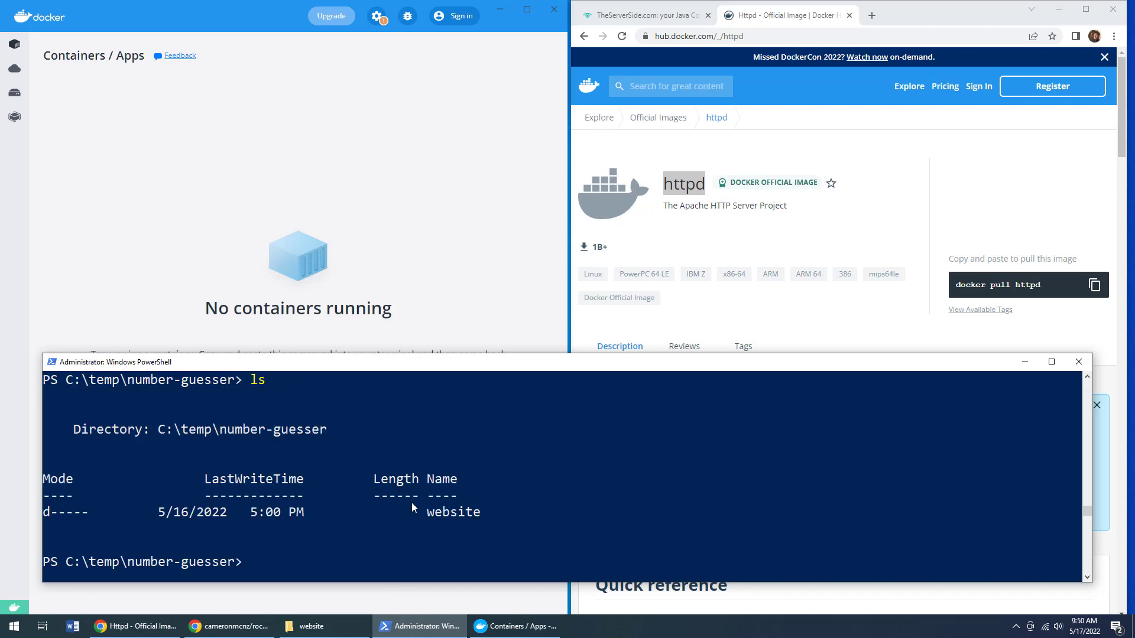
double_click(452, 512)
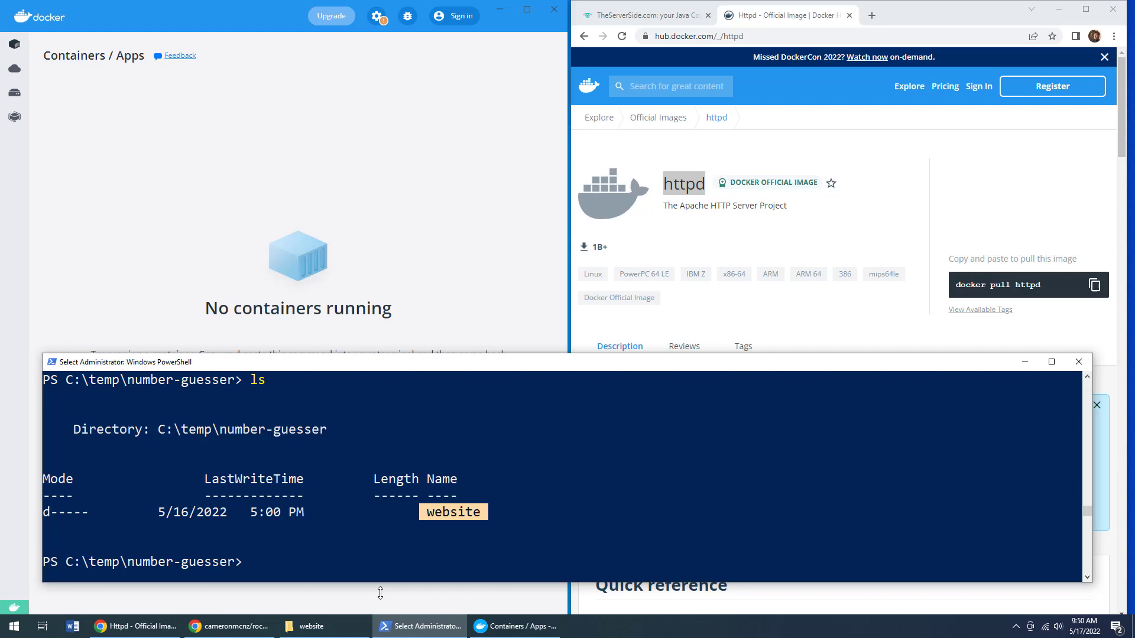
click(311, 626)
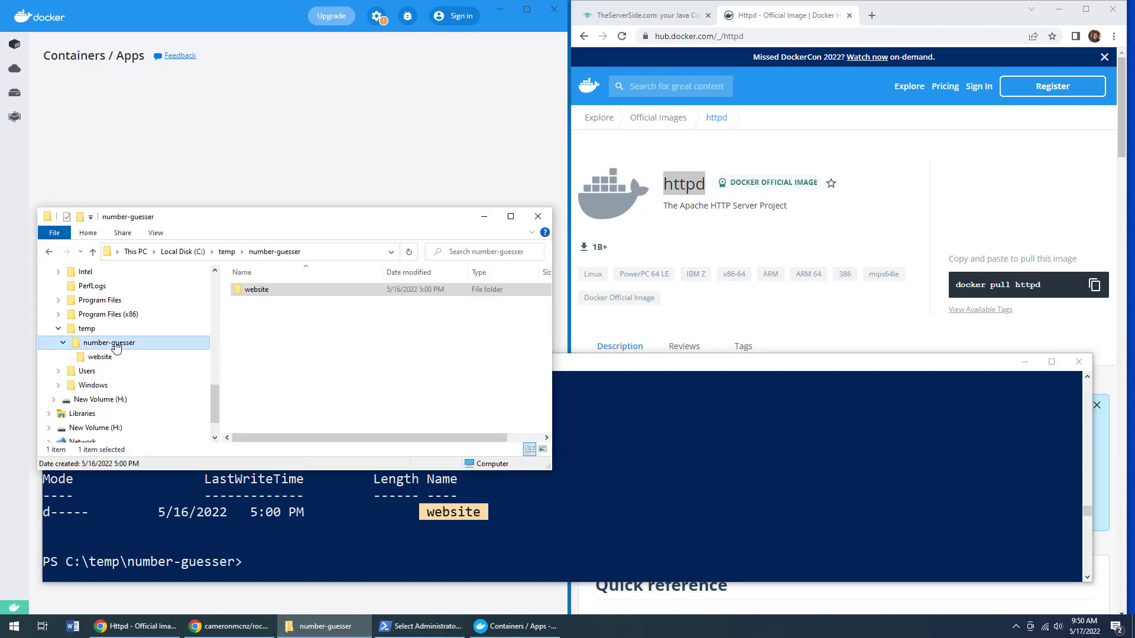
double_click(100, 357)
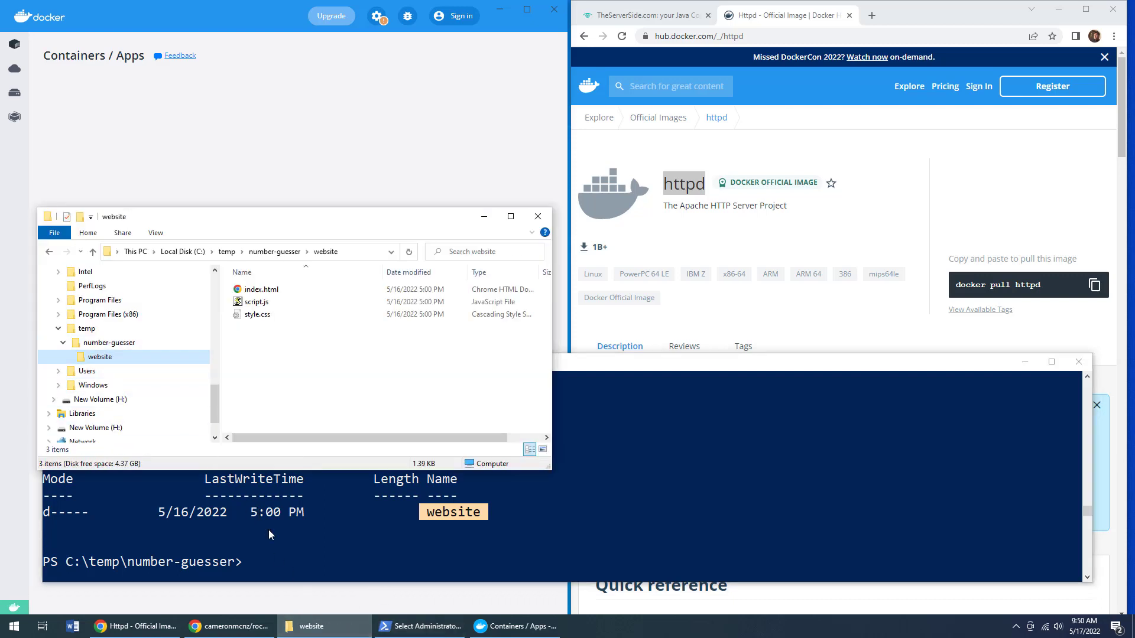
text(docker --version)
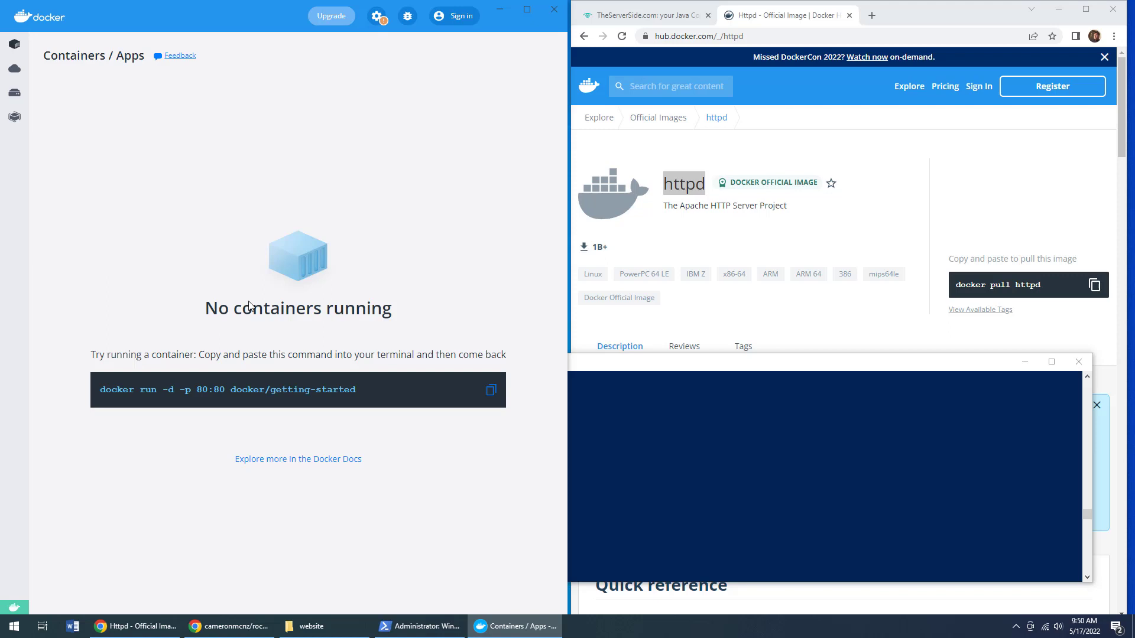
Begin the command: docker run -d --rm --name apache-example-01
click(418, 627)
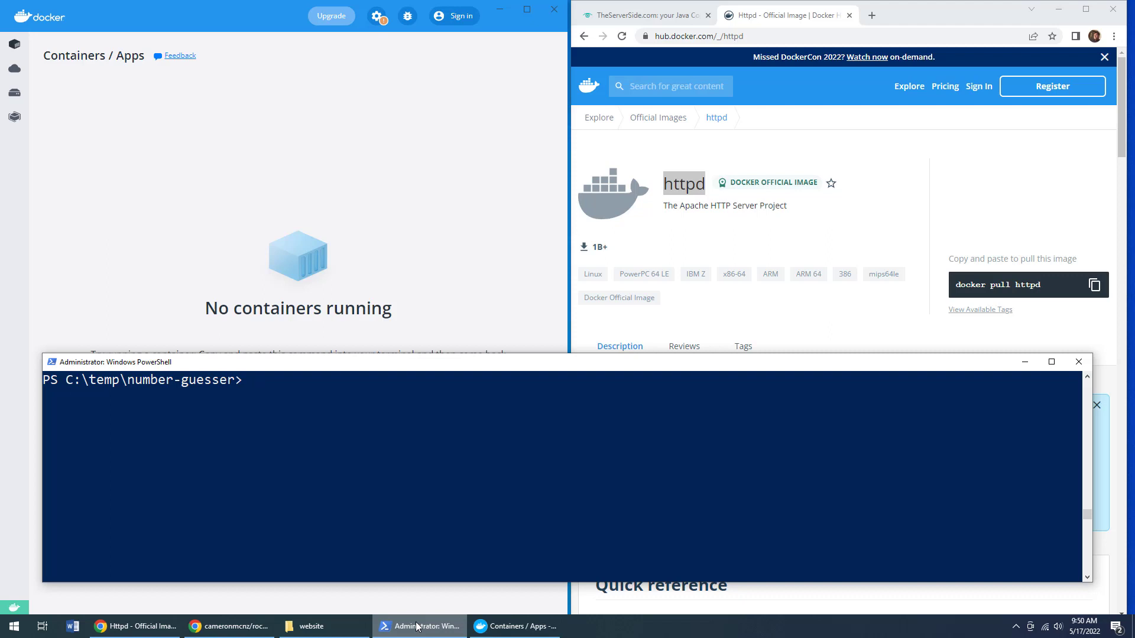
click(423, 498)
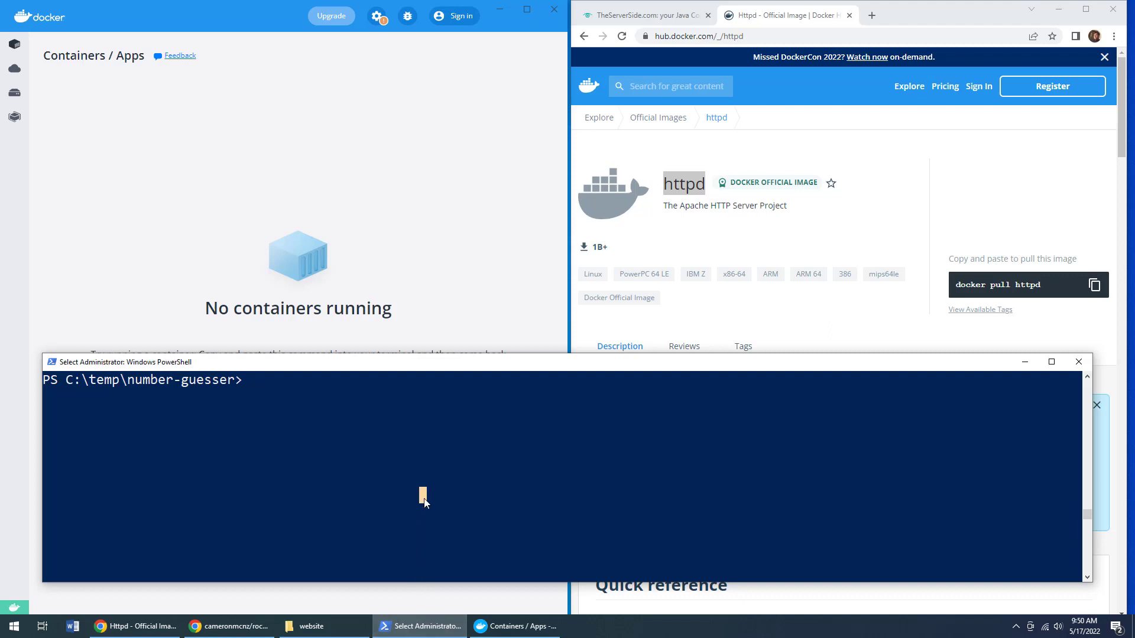
text(docker)
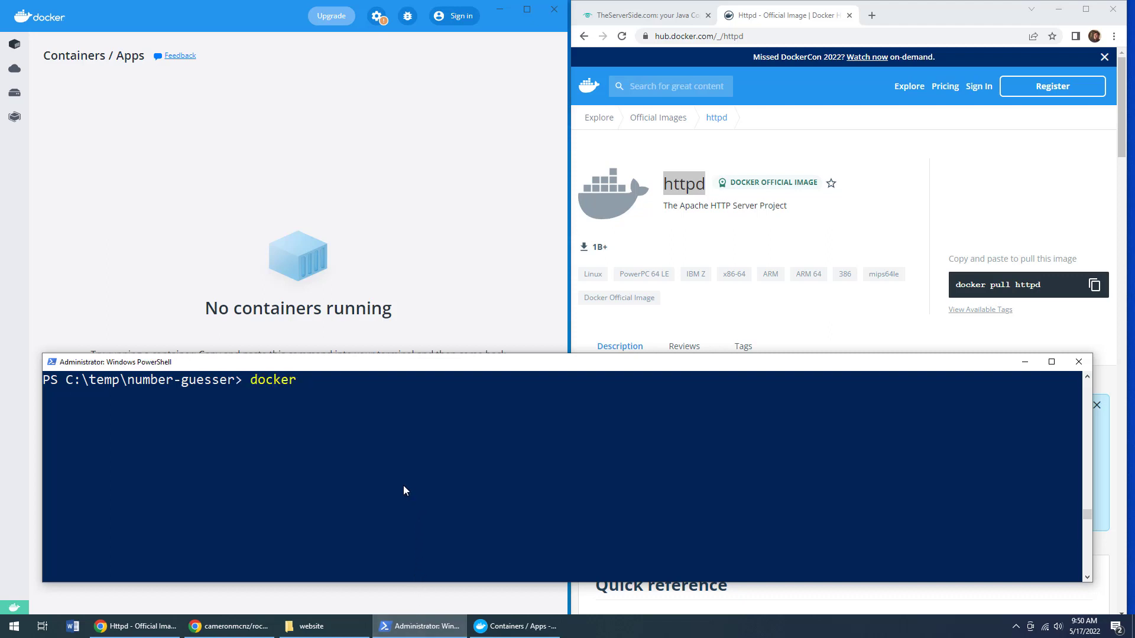
text(run)
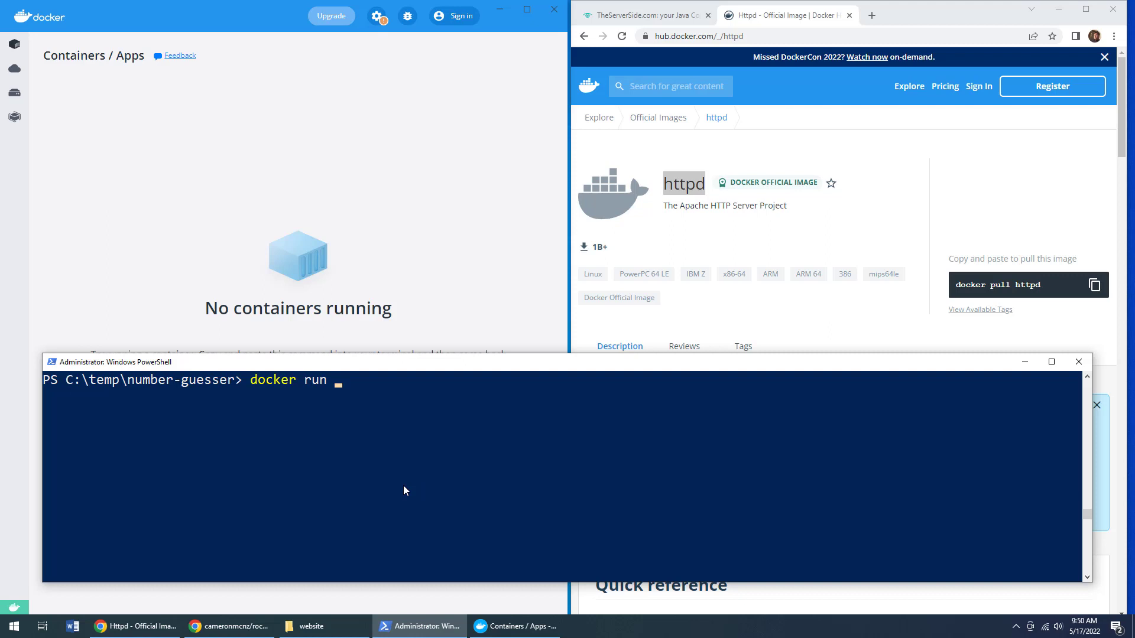
text(-d)
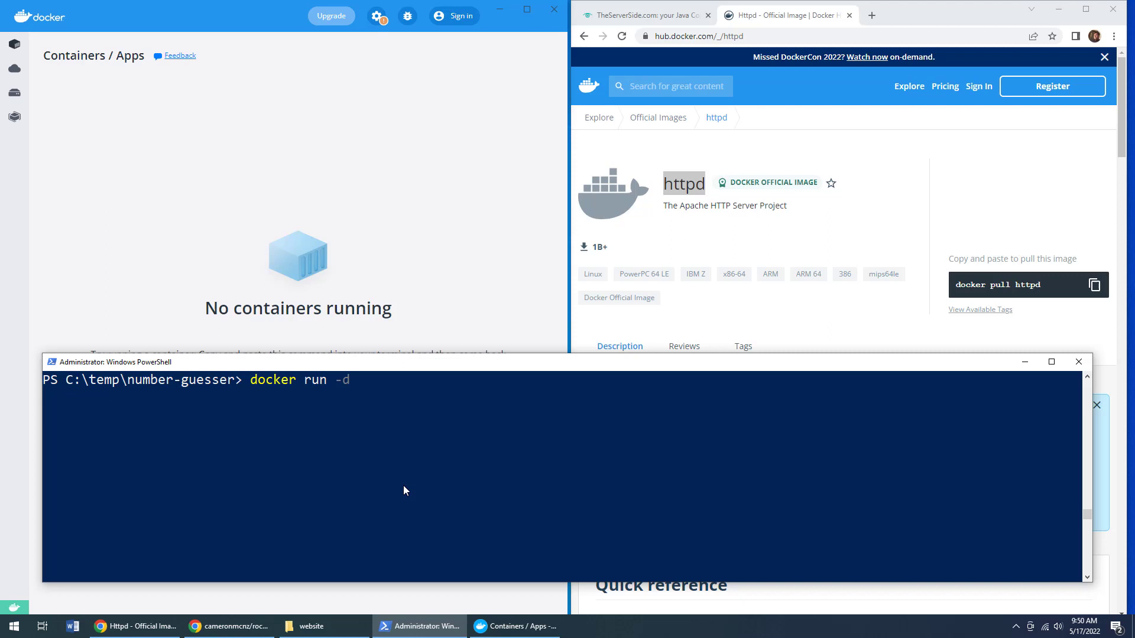
text(--)
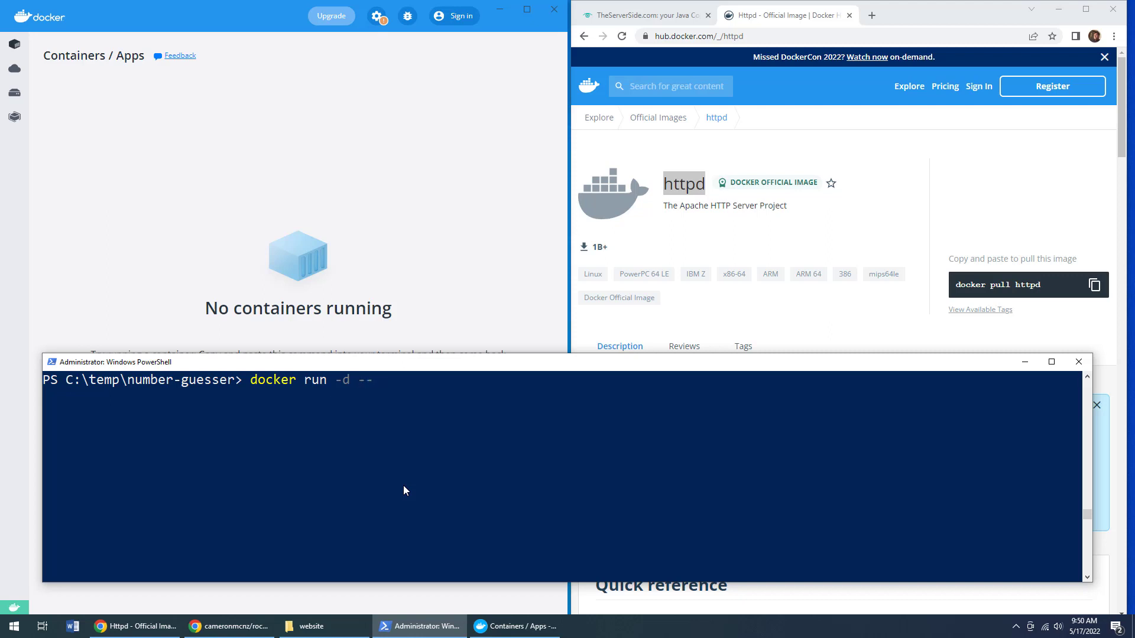
text(rm)
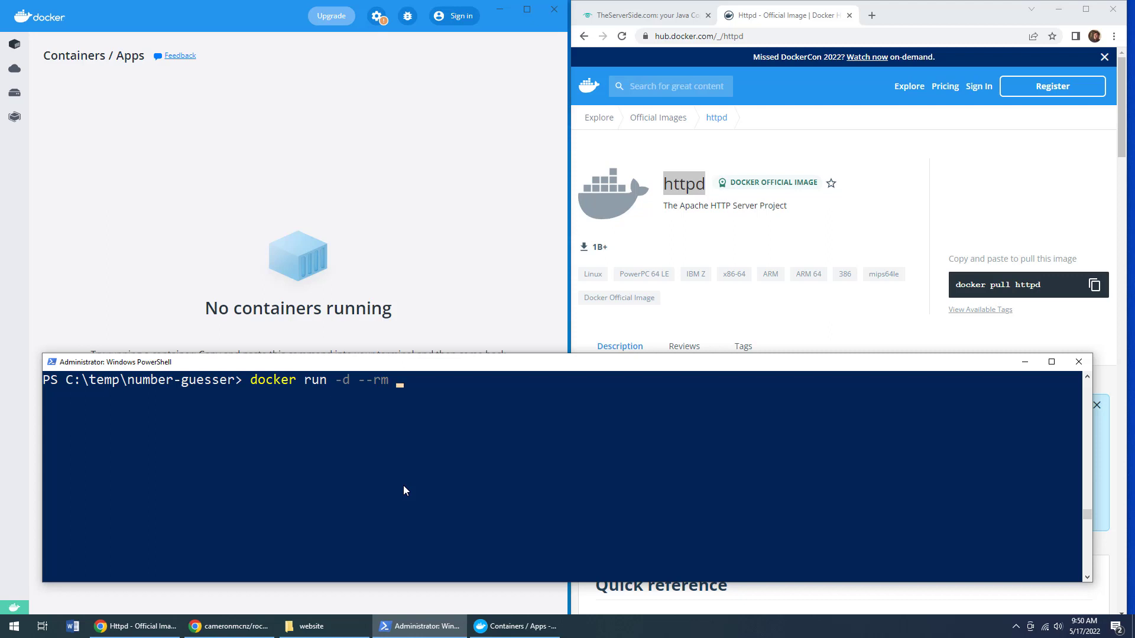
text(--name)
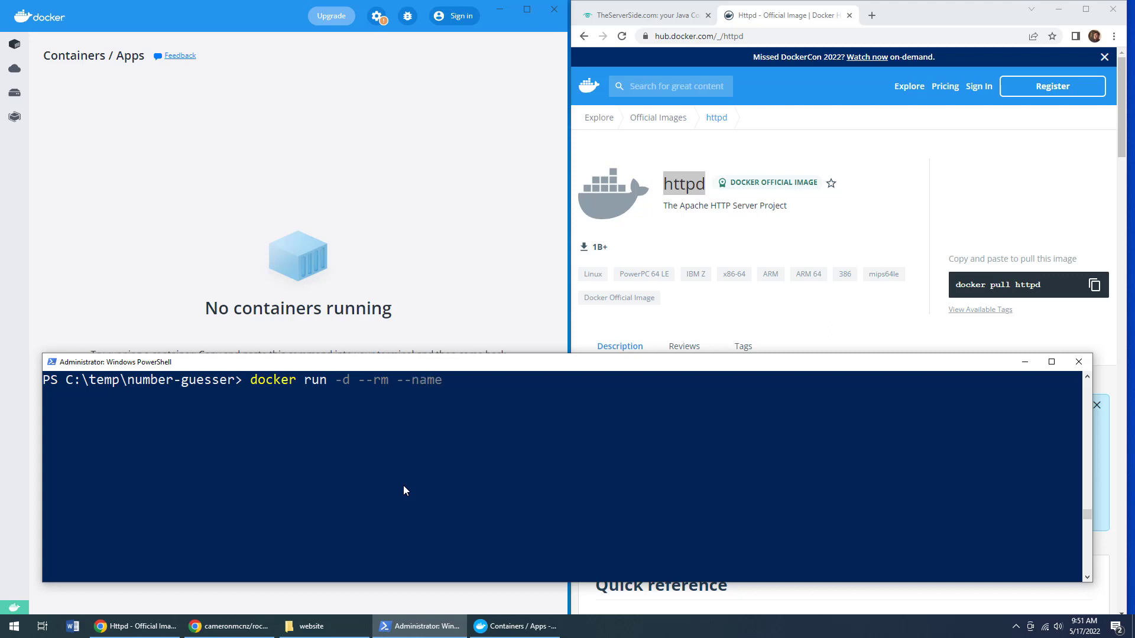
text(apache)
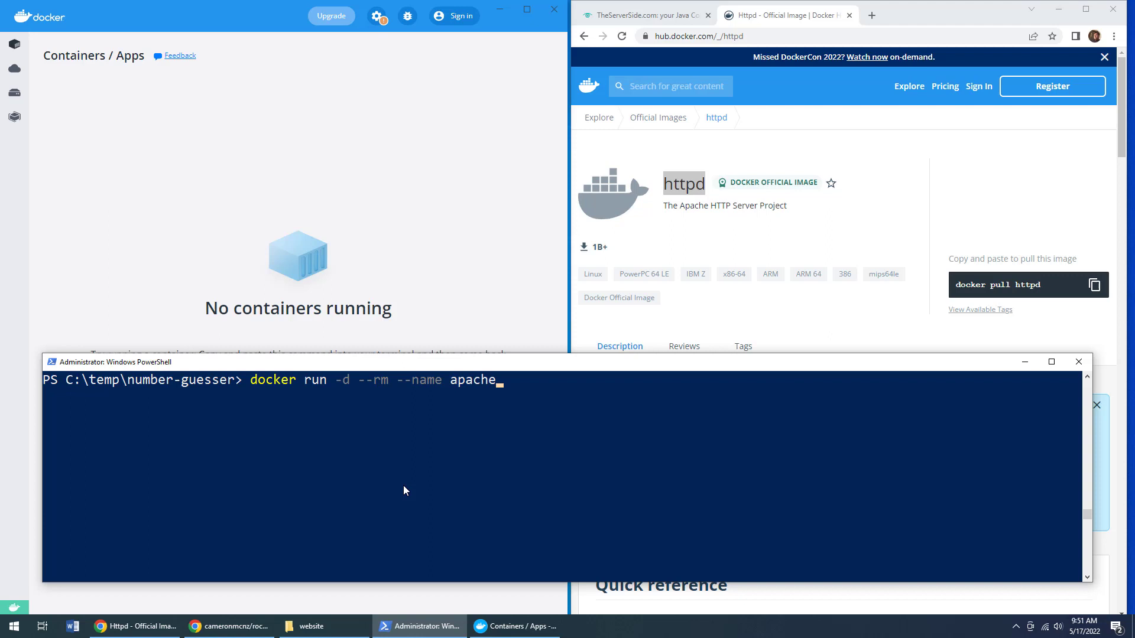
text(-example)
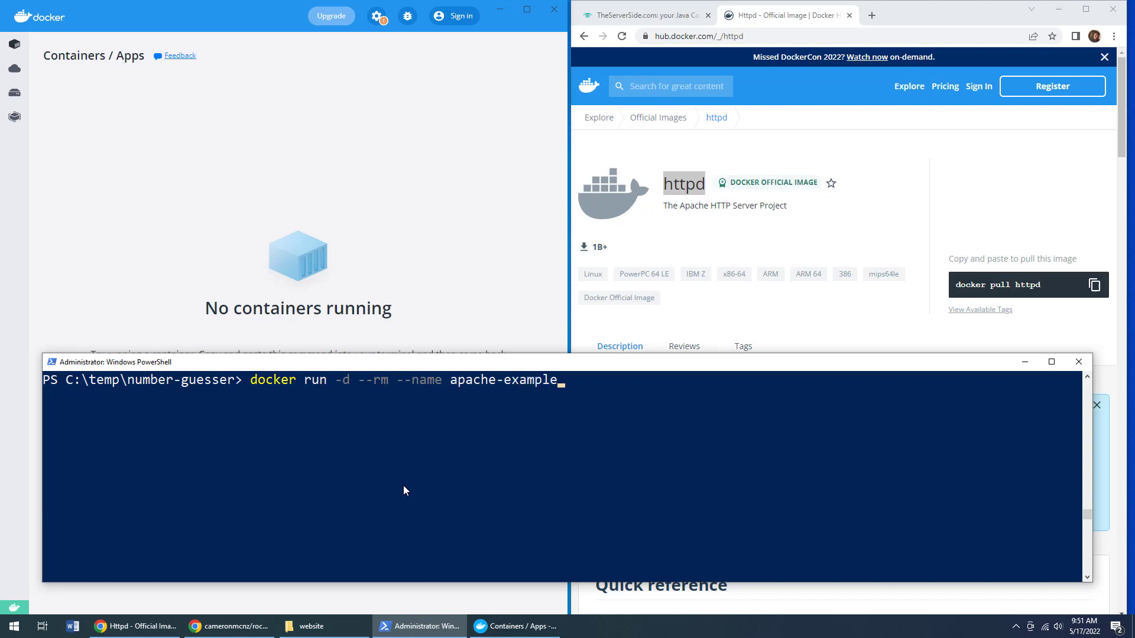
text(-01)
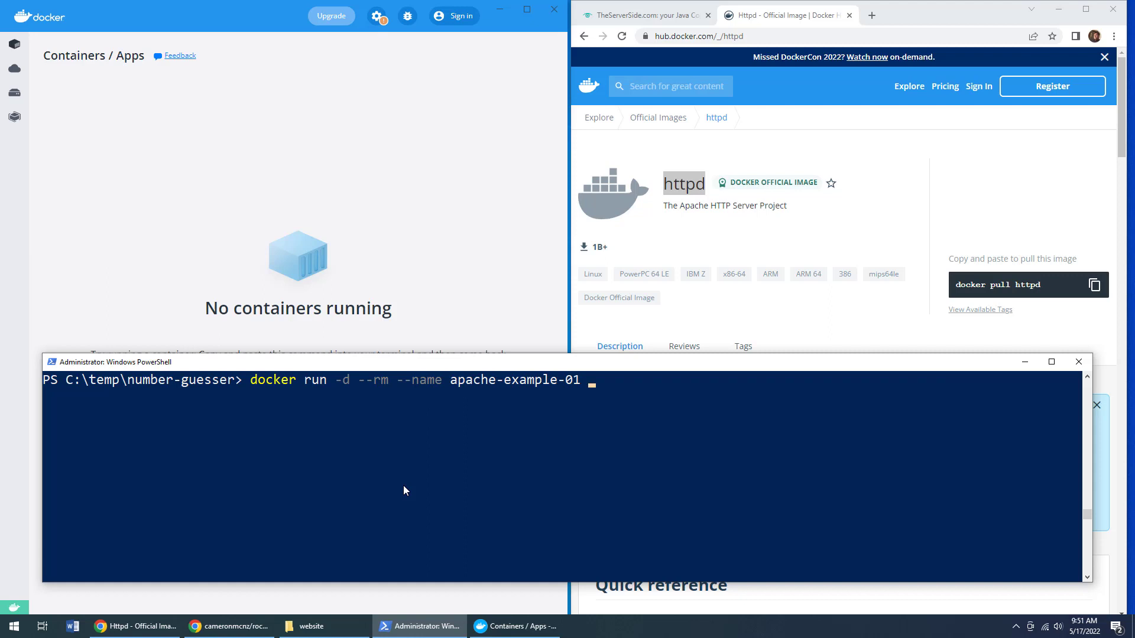
mouse_move(414, 479)
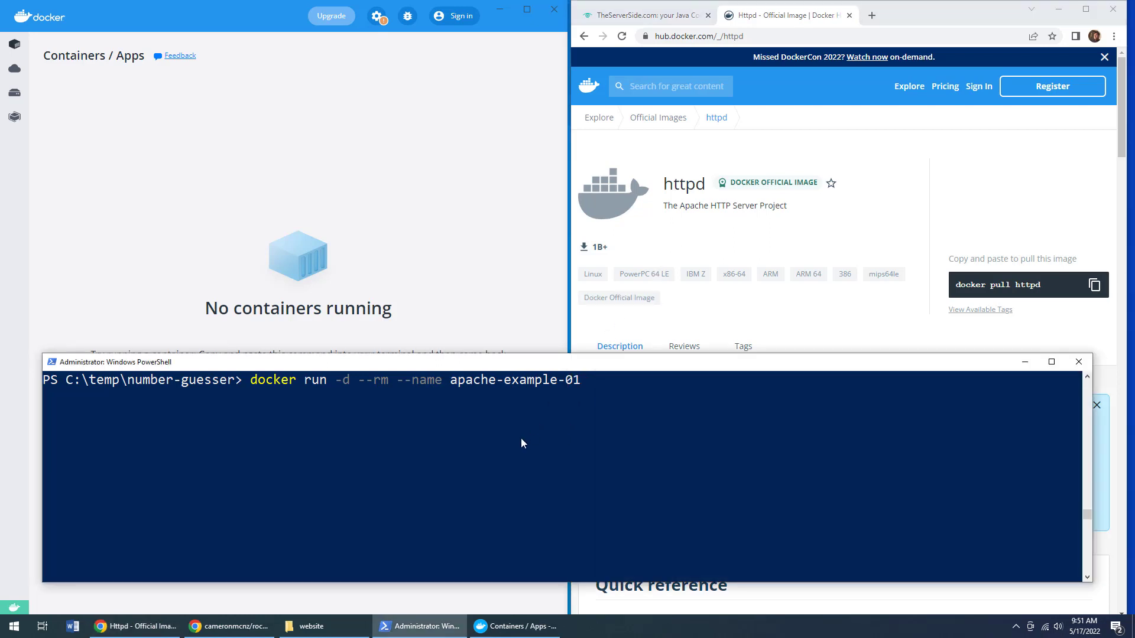
Extend the command with -p 80:80 and start the -v volume flag
text(-)
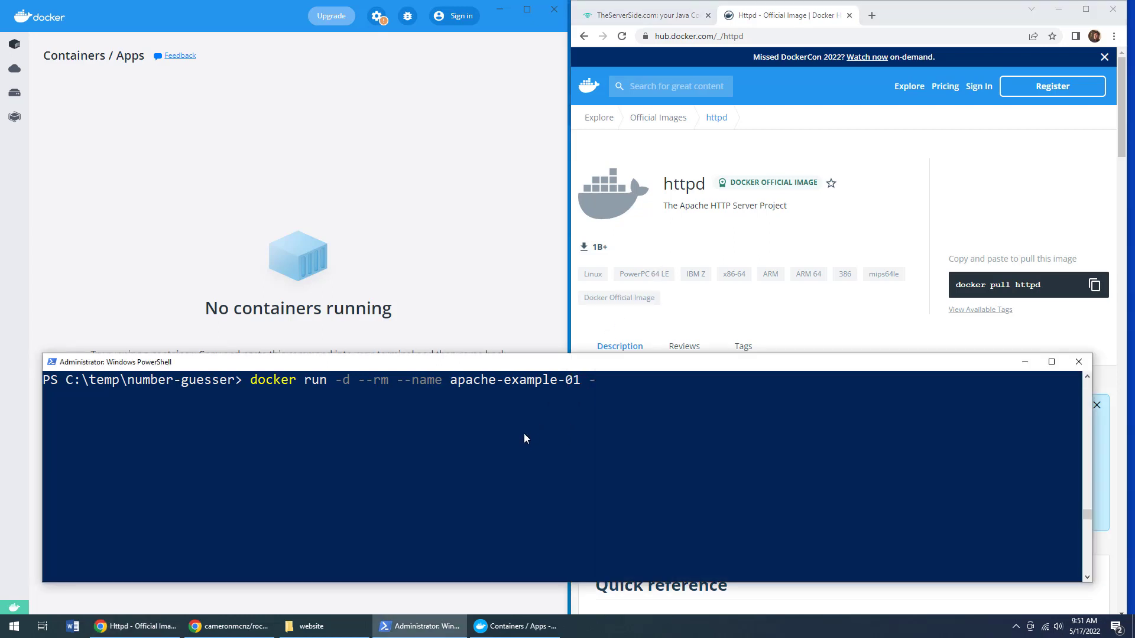
text(-p)
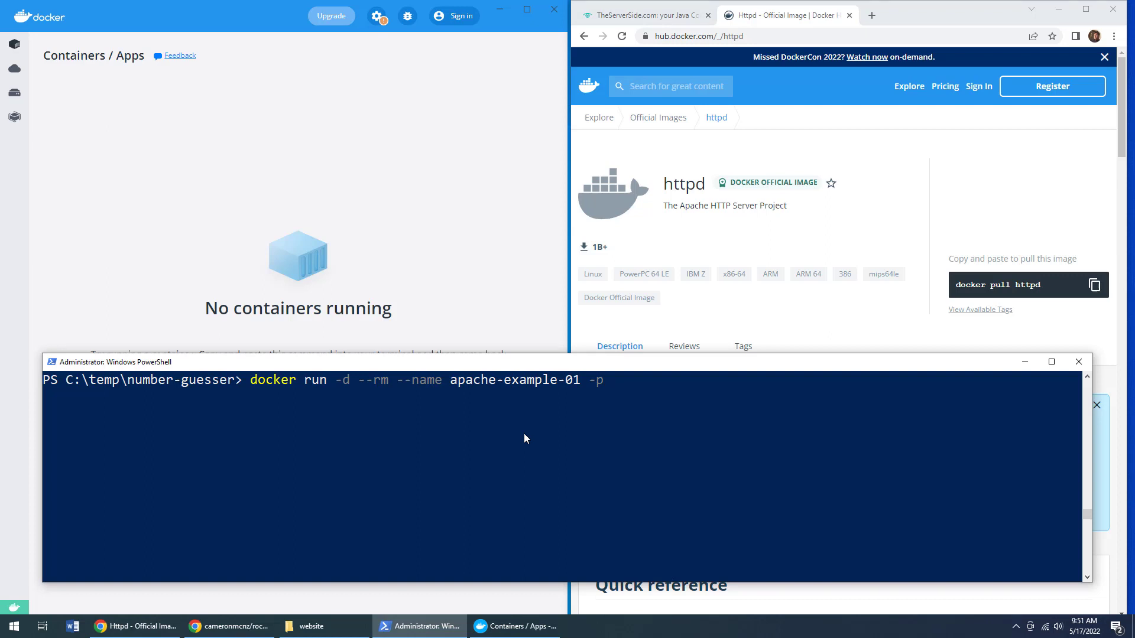
text(8)
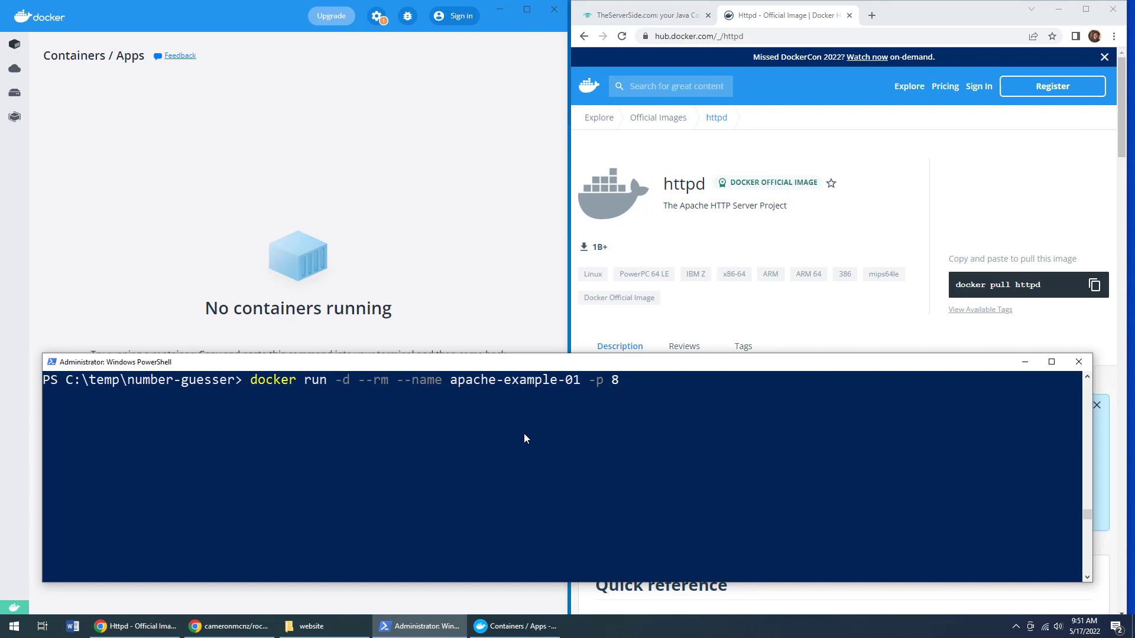
text(0:)
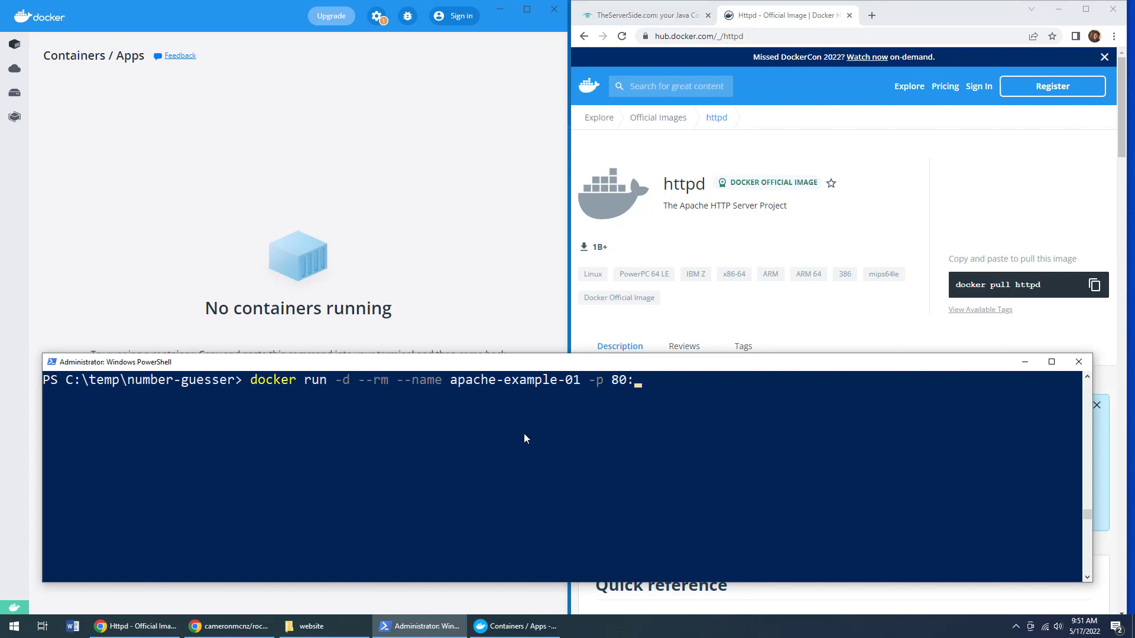
text(80)
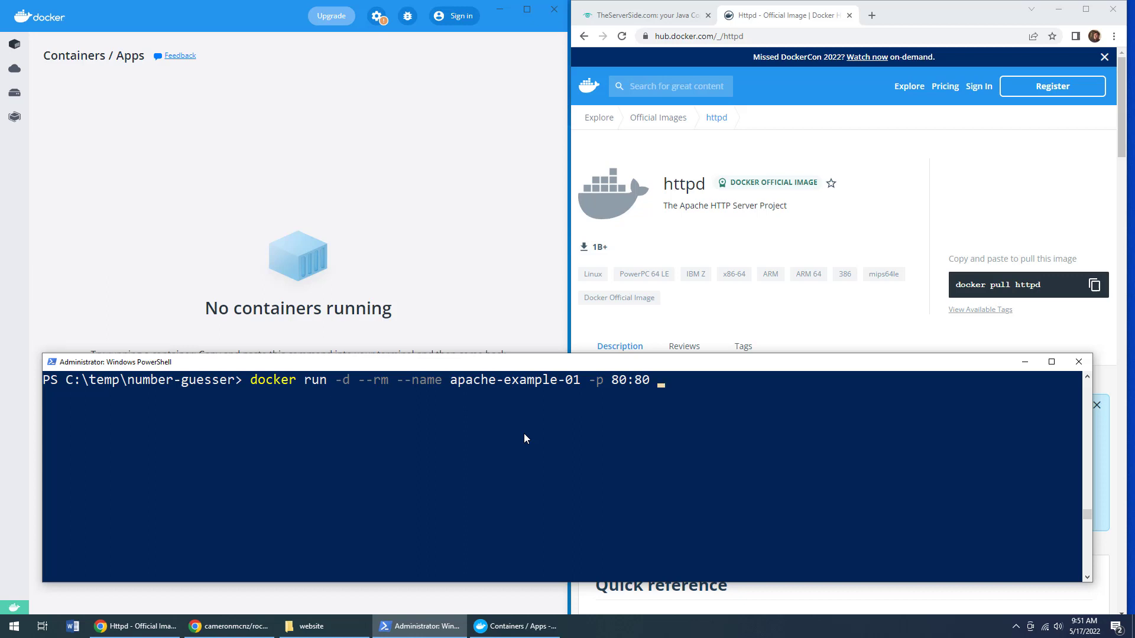
text(-)
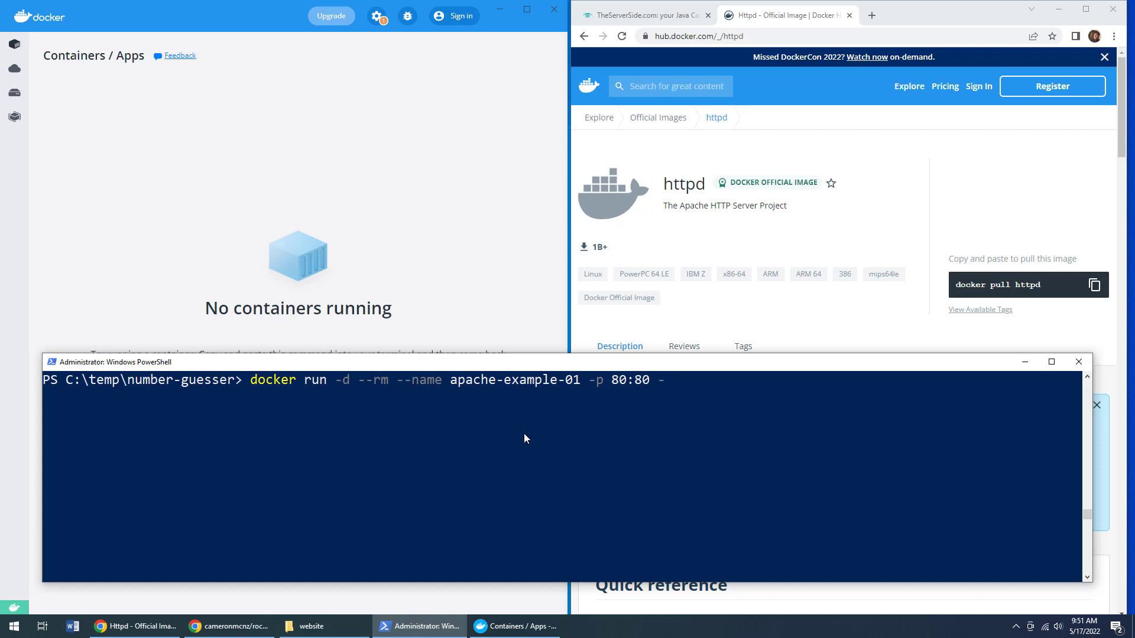
text(v)
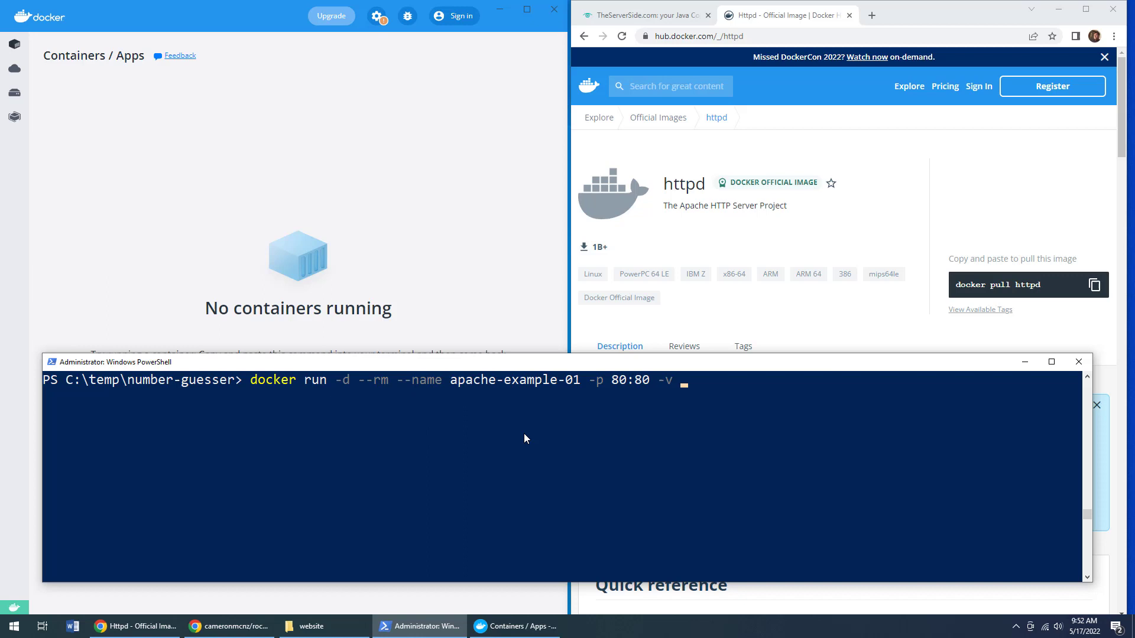
mouse_move(523, 442)
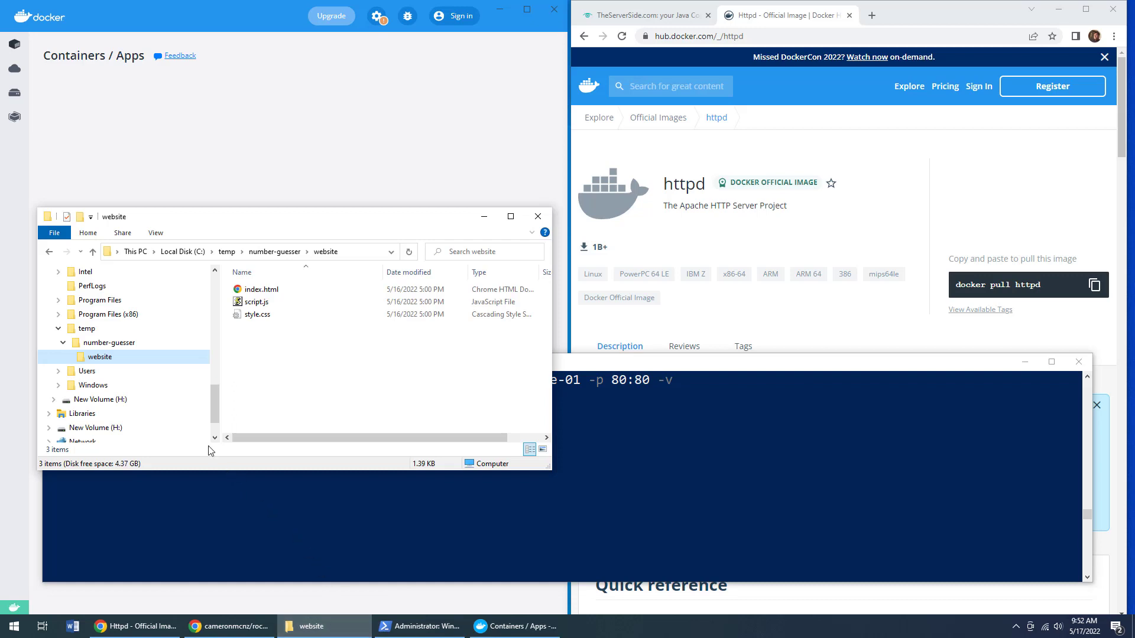
Browse number-guesser > website in File Explorer to confirm index.html, script.js and style.css
click(99, 357)
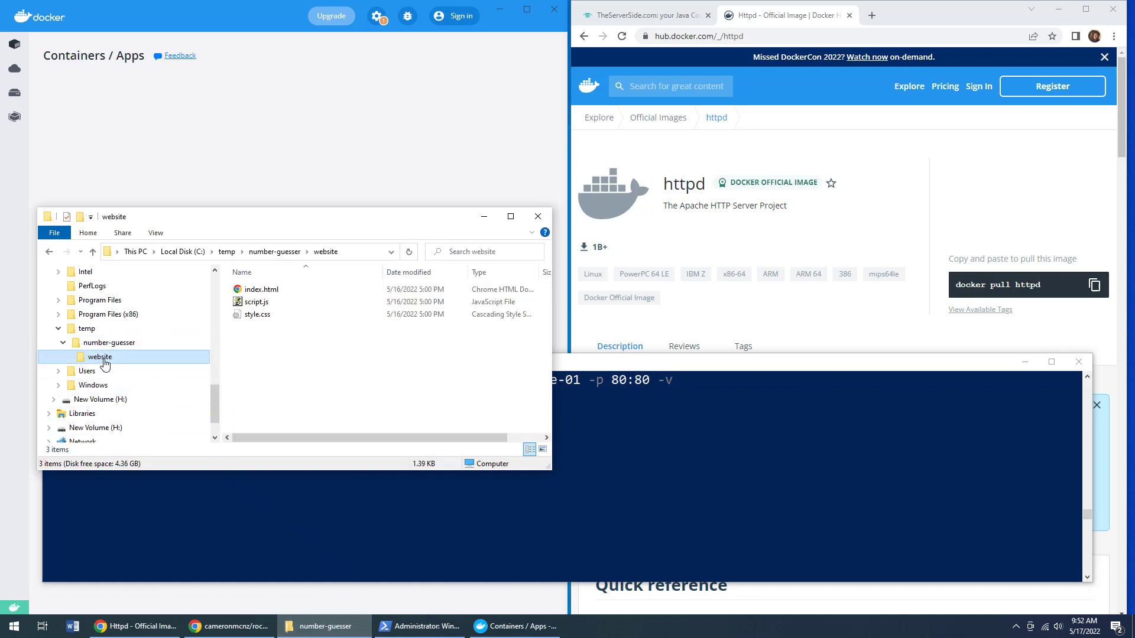
click(258, 314)
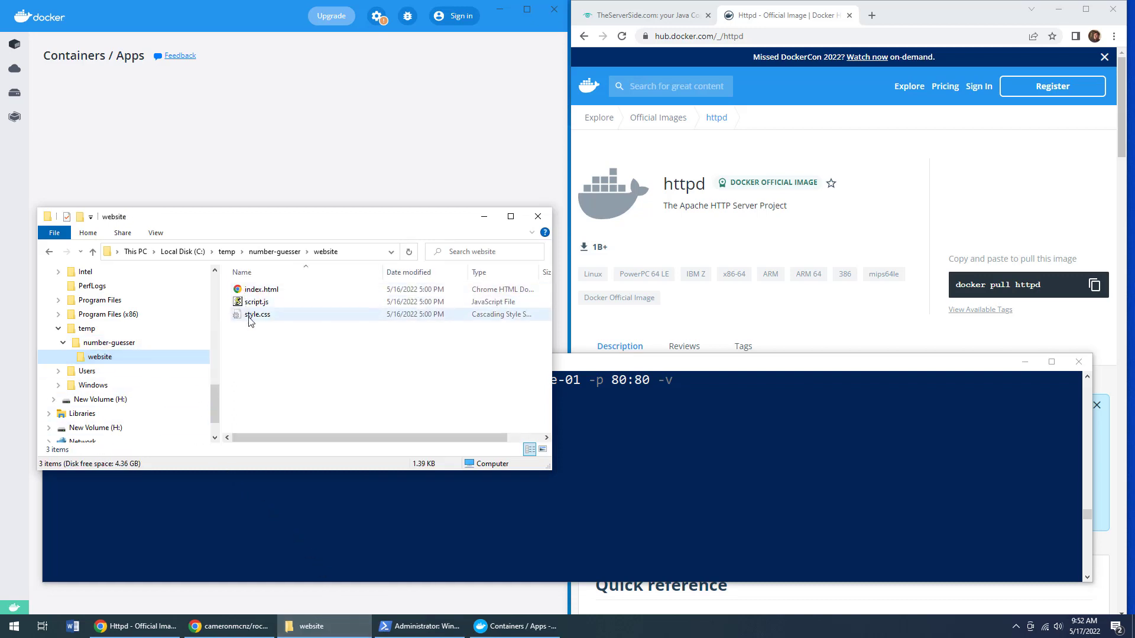
click(109, 342)
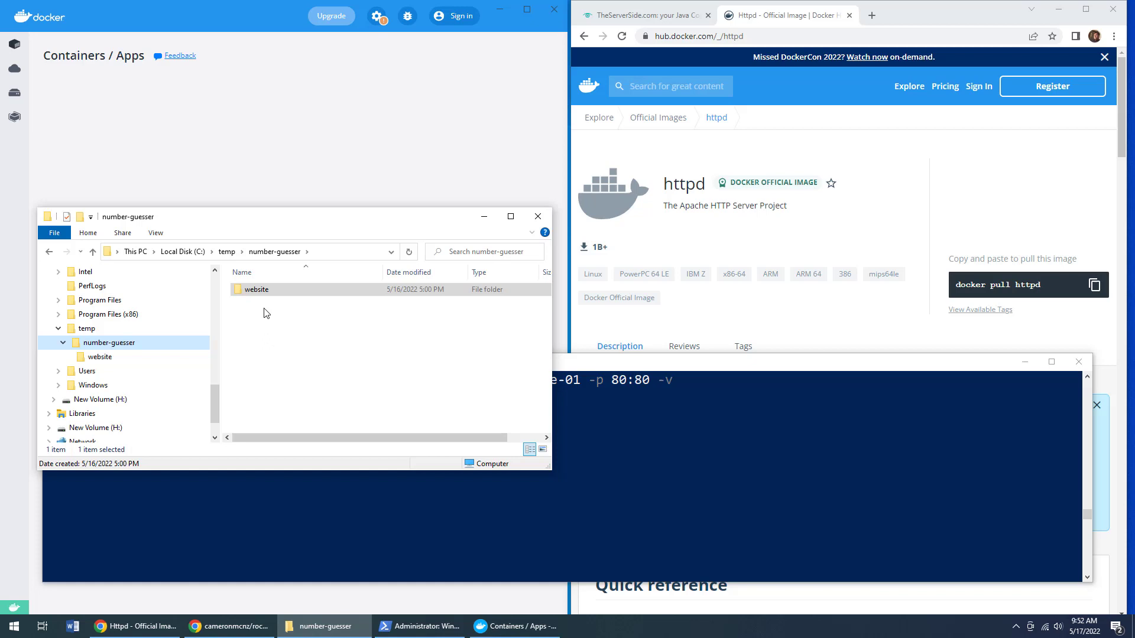
click(419, 626)
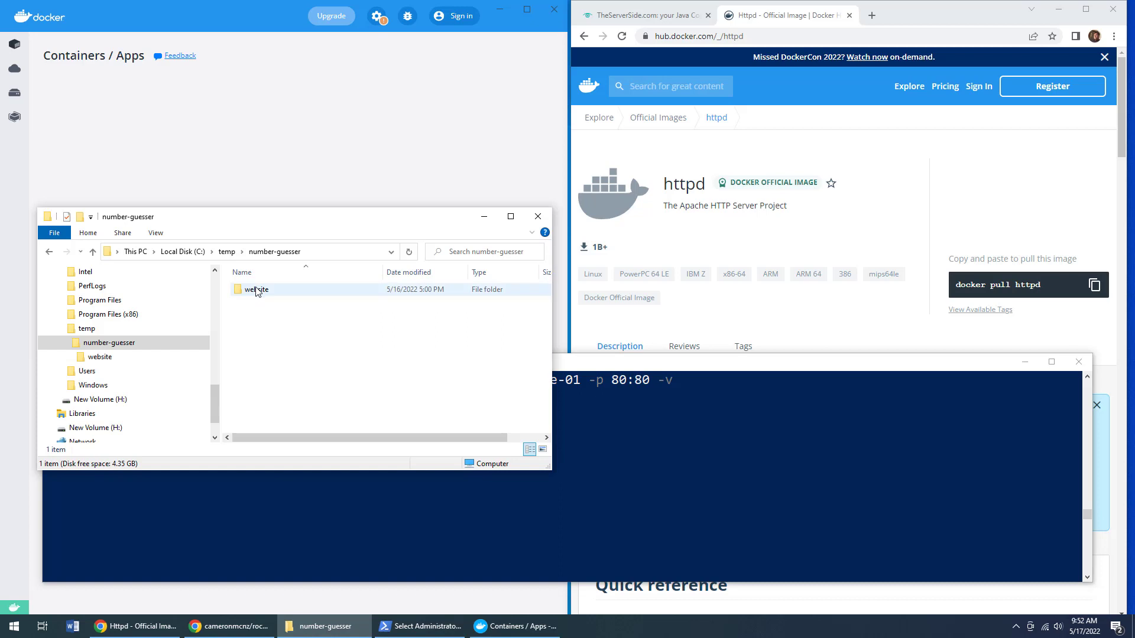
click(256, 289)
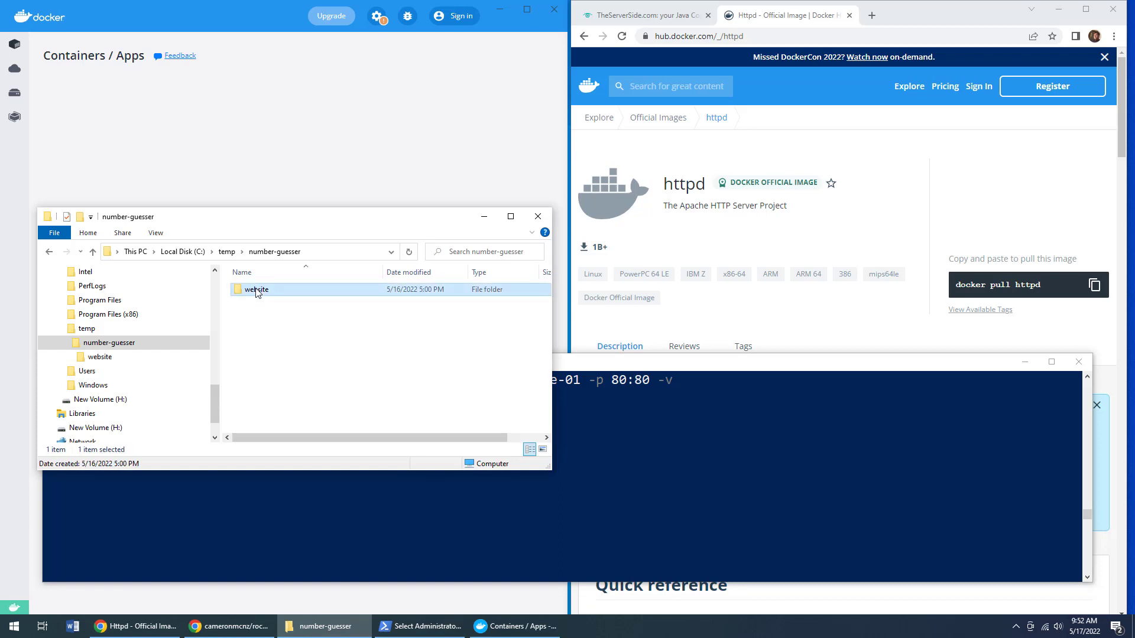
double_click(256, 289)
text( $)
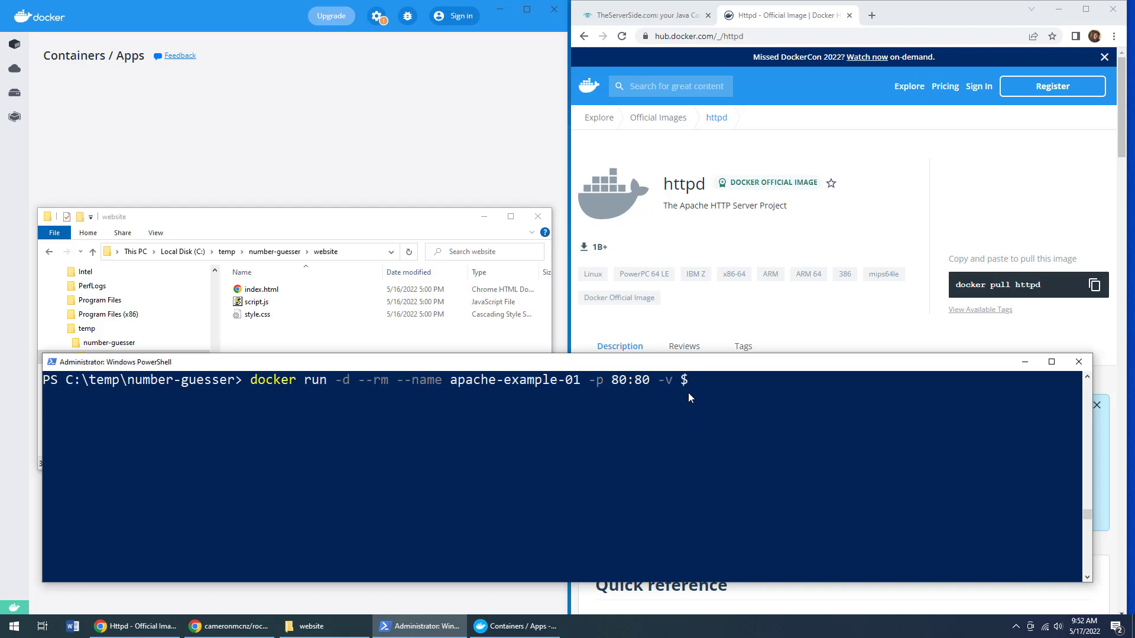
Complete the volume mount as ${pwd}/website:/usr/local/apache2/htdocs
text({)
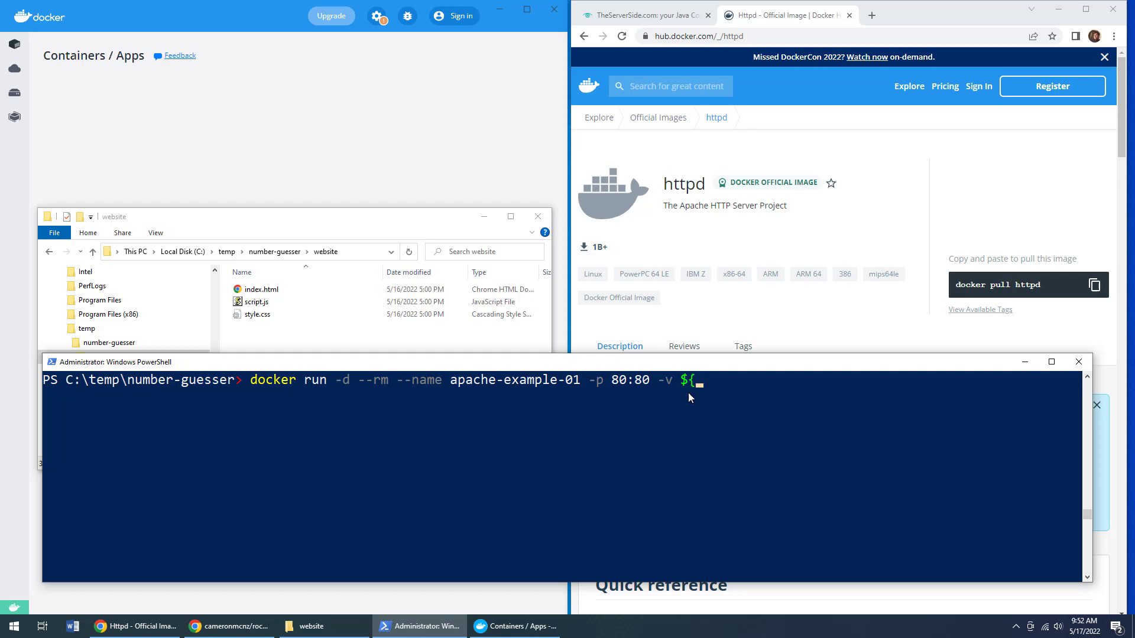
text(pwd)
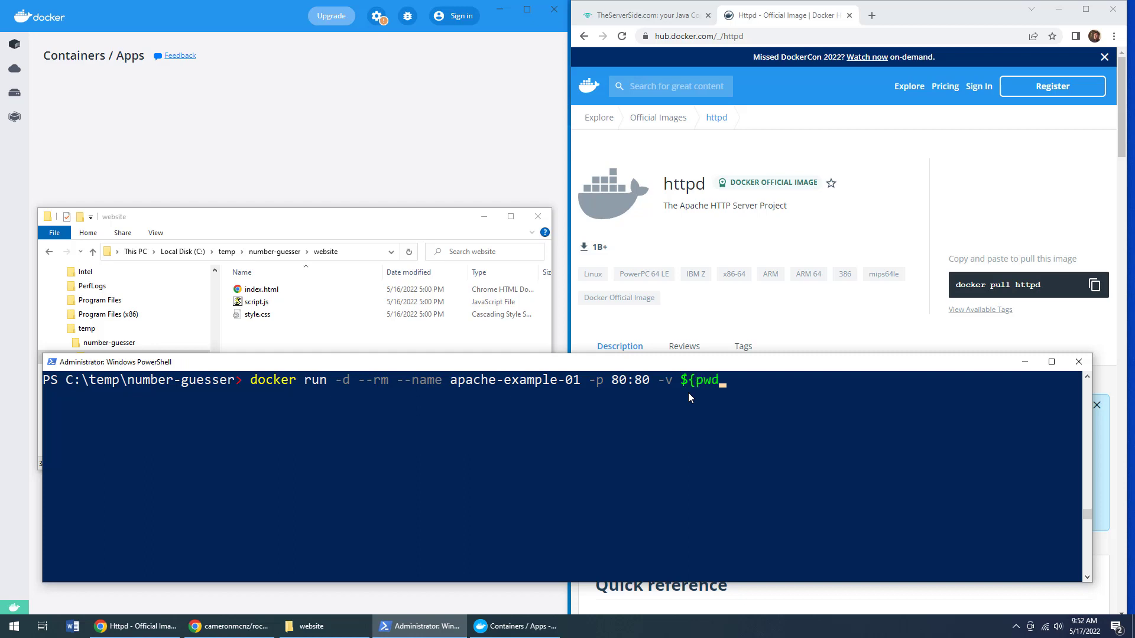
text(}/websit)
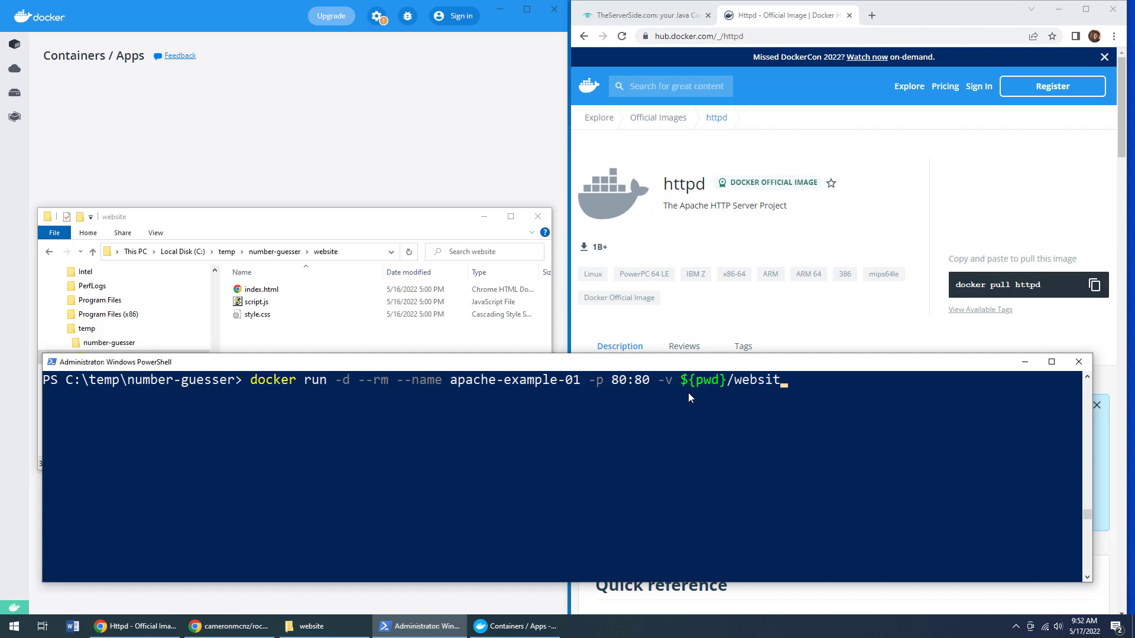
text(e)
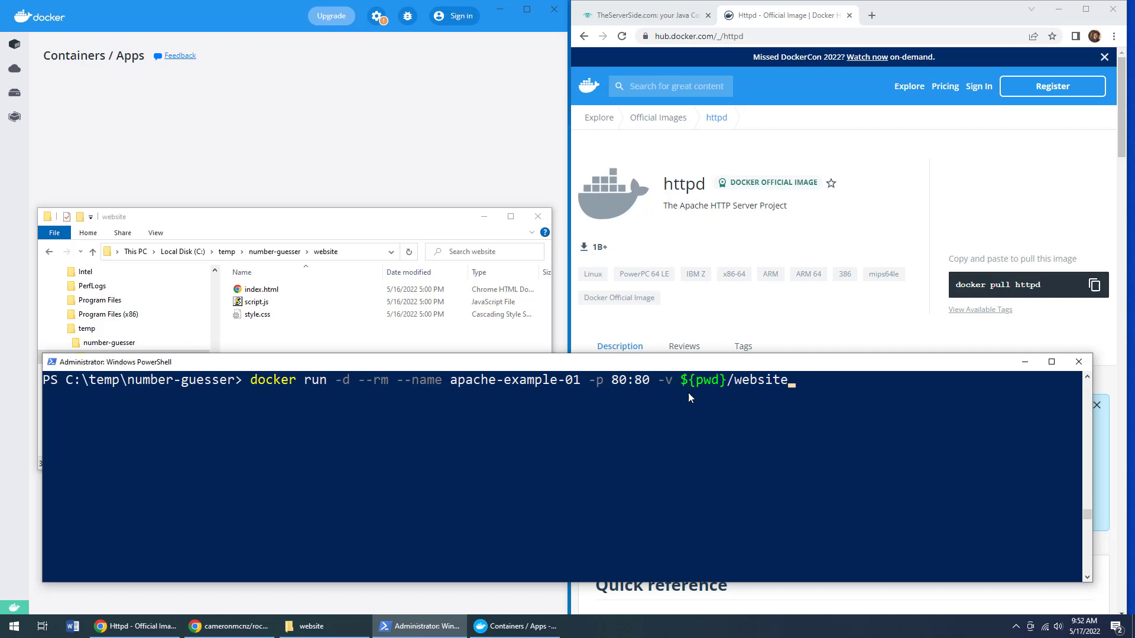
text(:)
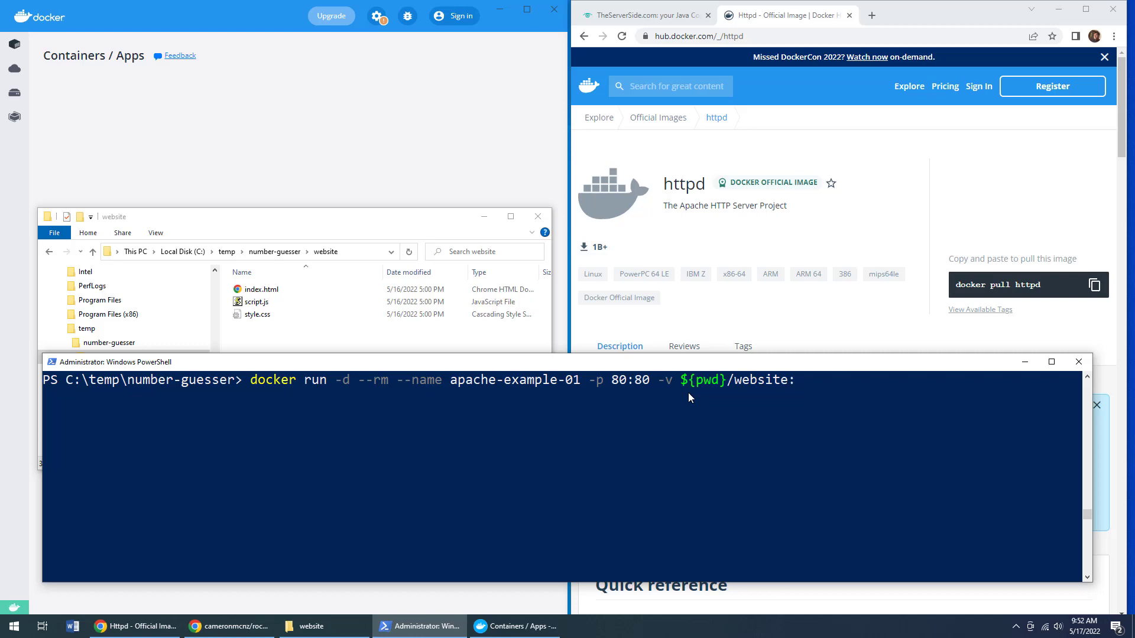
text(/us)
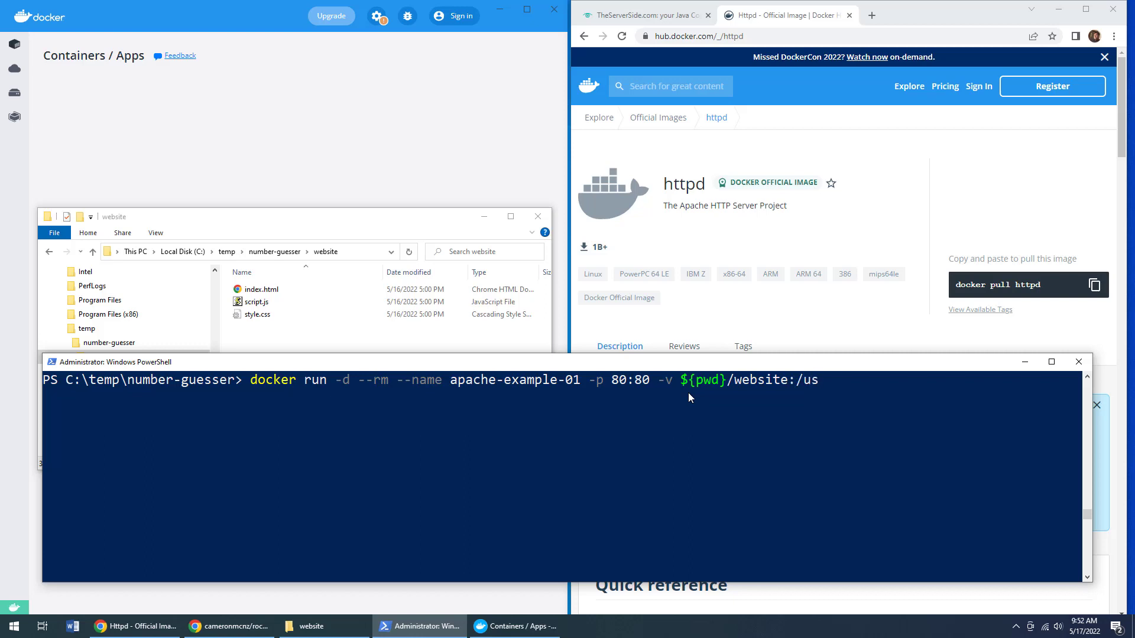
text(r/local/)
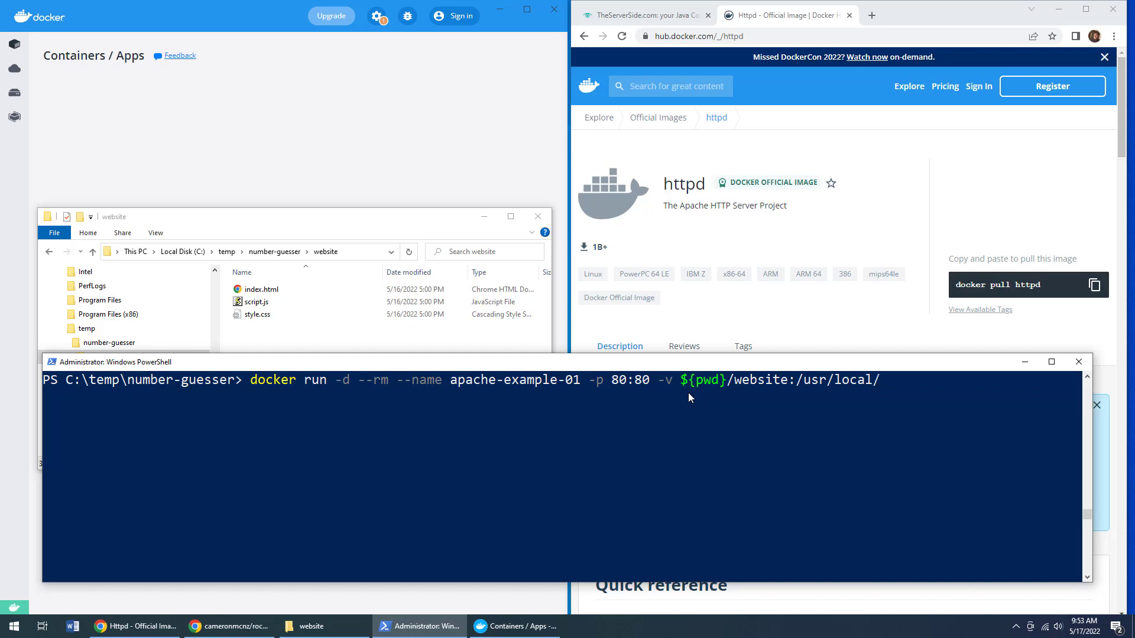
text(apache2)
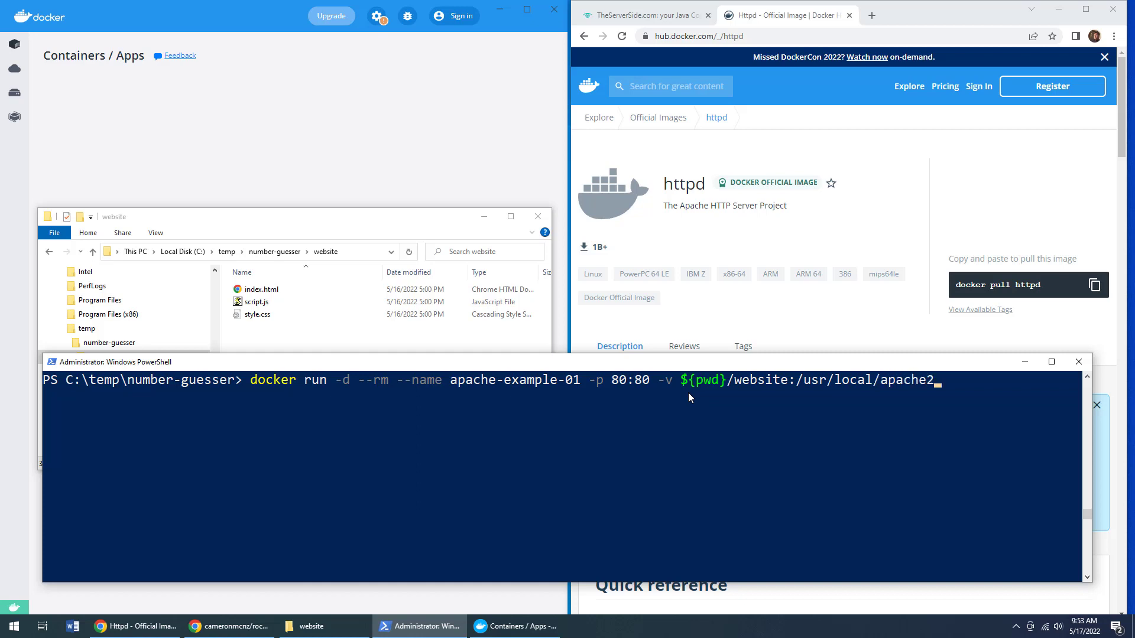
text(/htdocs)
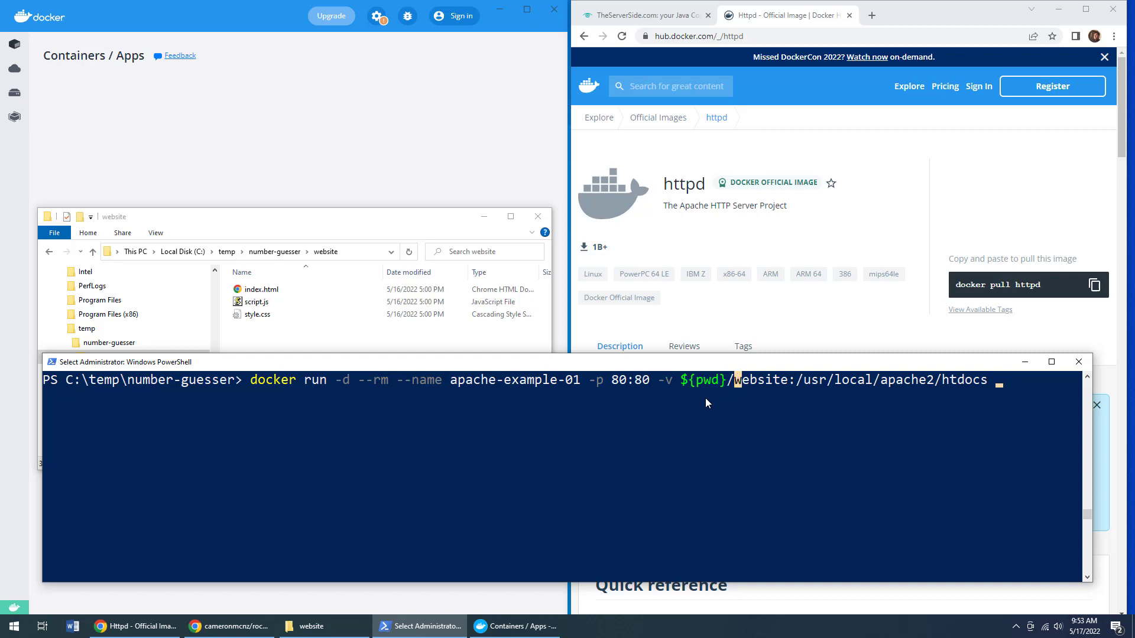
mouse_move(991, 384)
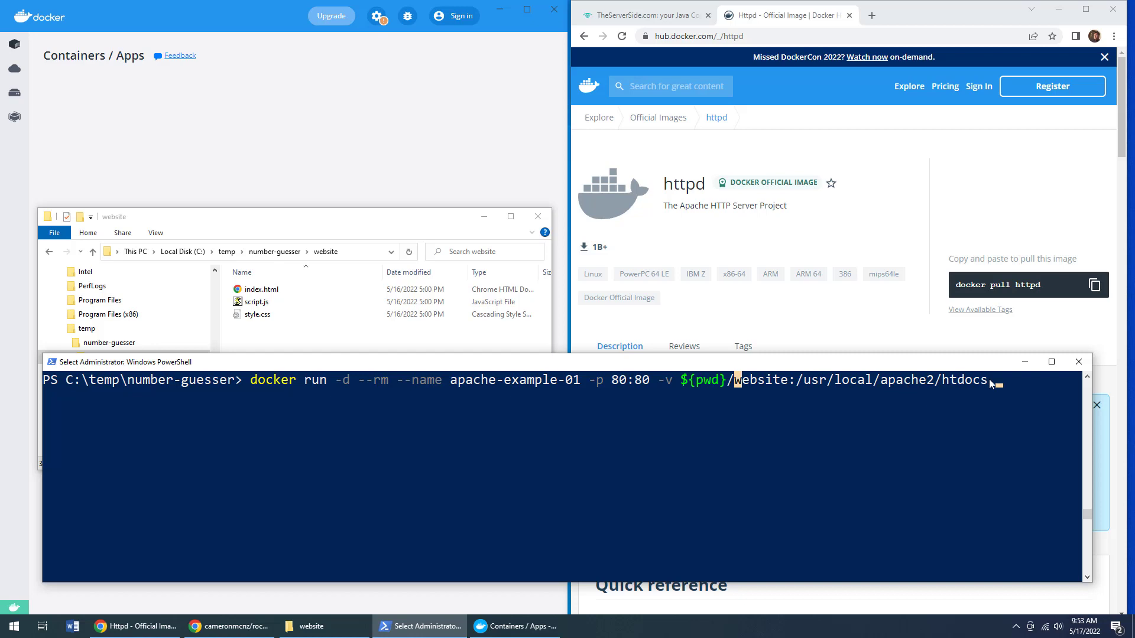
mouse_move(912, 397)
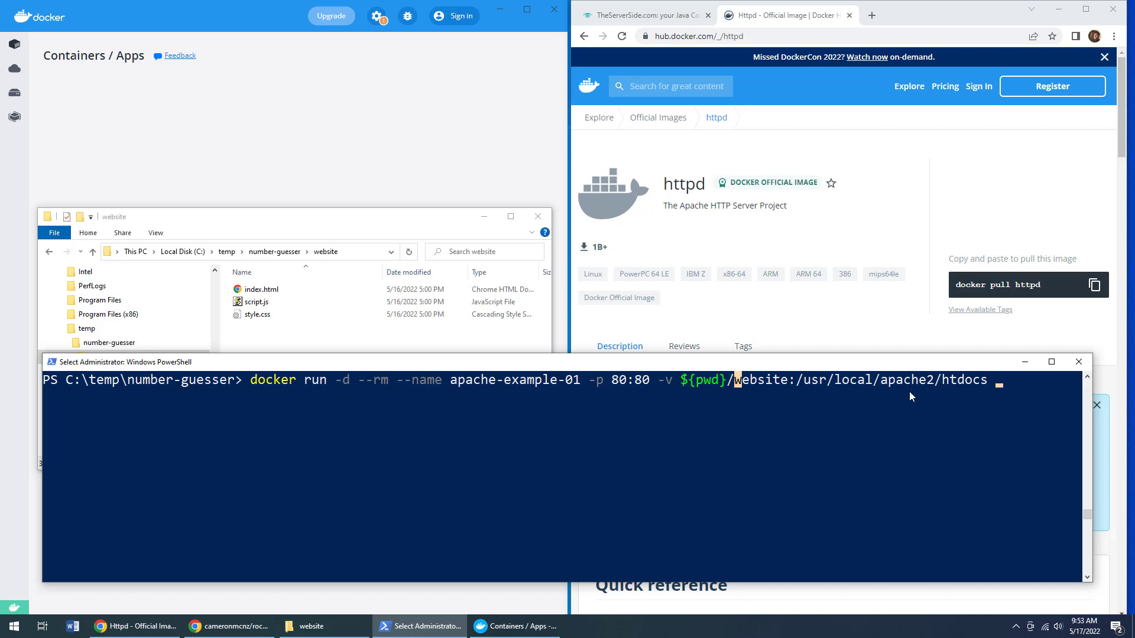
Finish the command with the httpd image and run it, pulling httpd
double_click(965, 380)
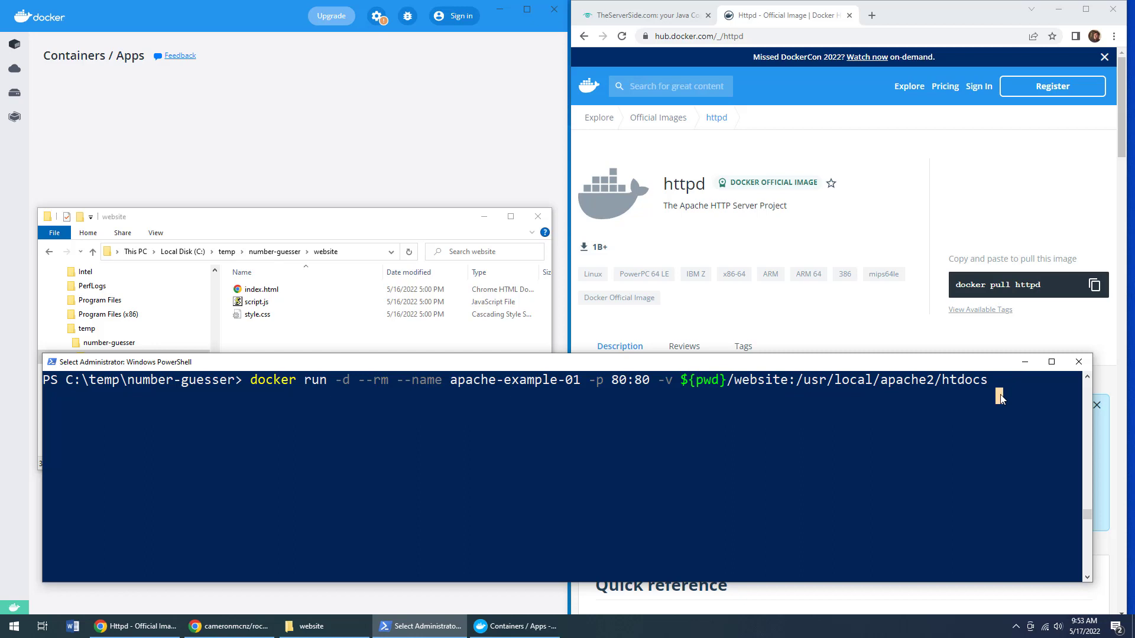
text(http)
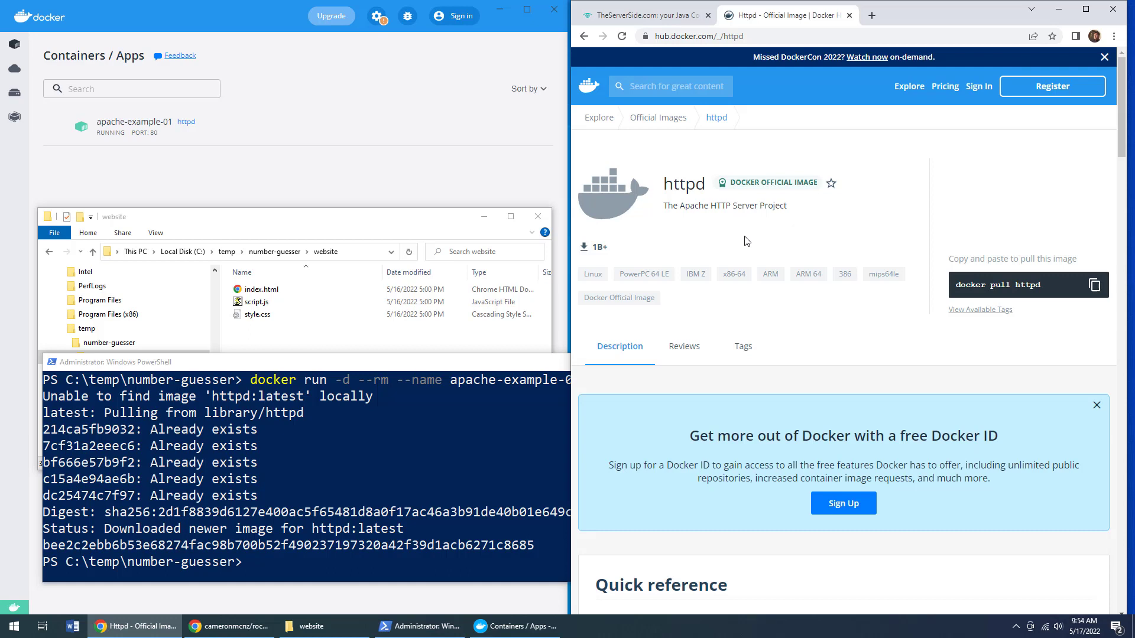
mouse_move(175, 193)
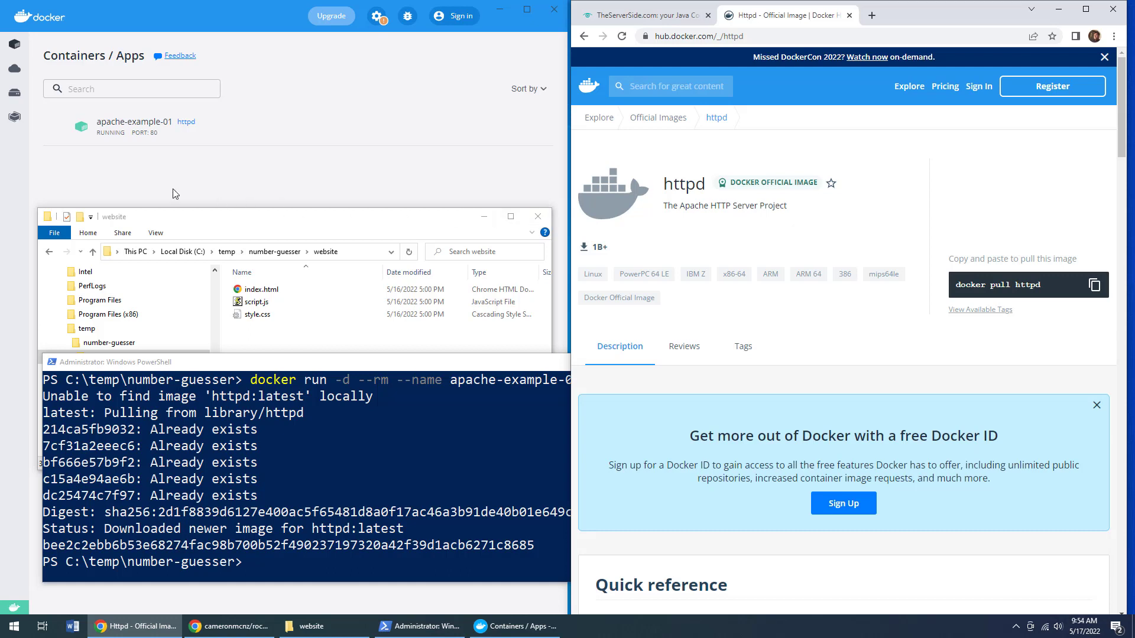
Bring Docker Desktop forward showing apache-example-01 running on port 80
click(43, 68)
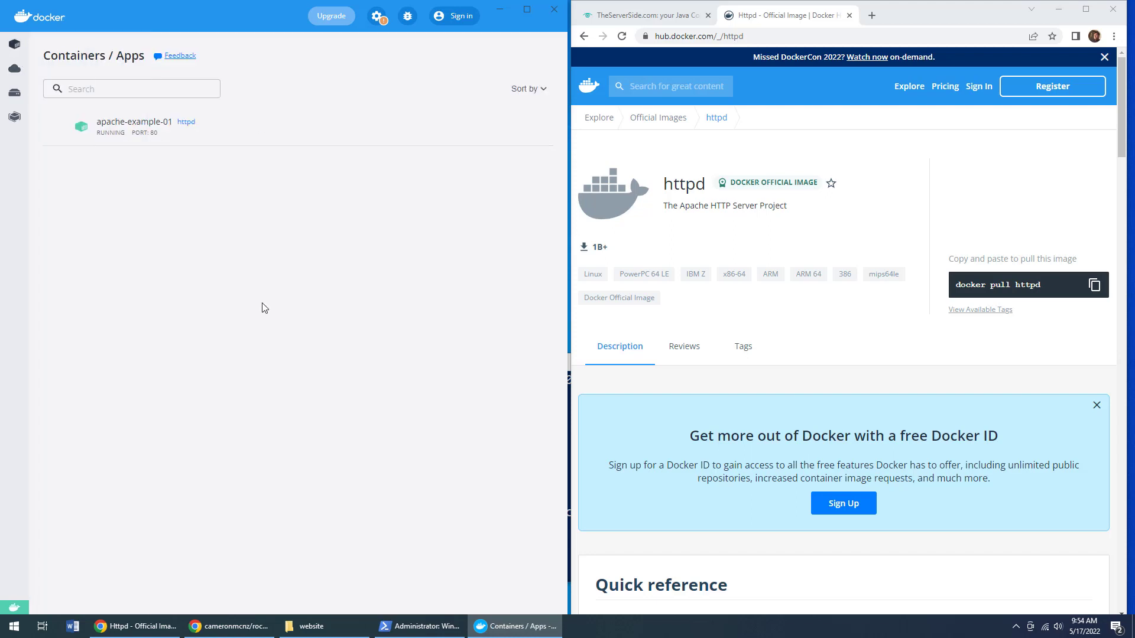
mouse_move(128, 139)
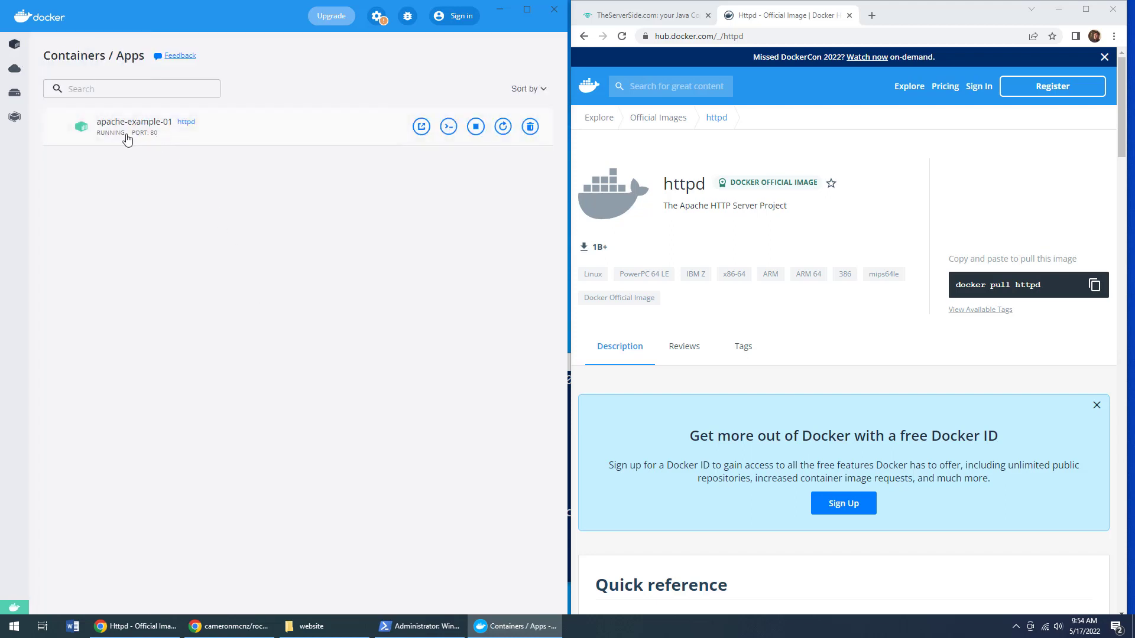
click(121, 122)
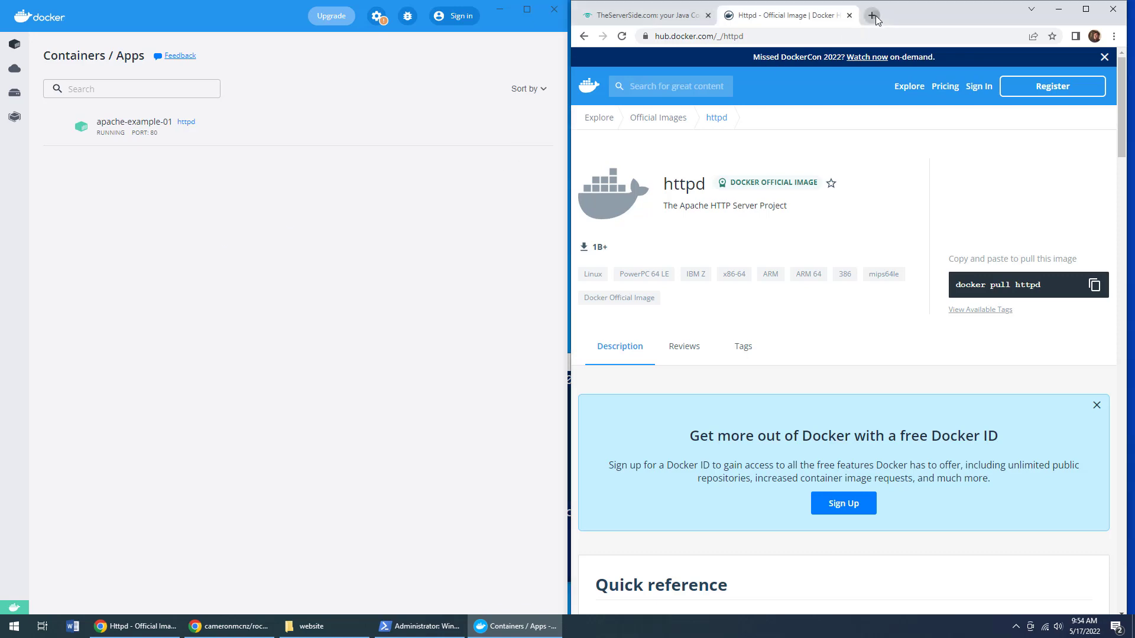
Load localhost in Chrome and make guesses until the game reports a correct one
text(localhost)
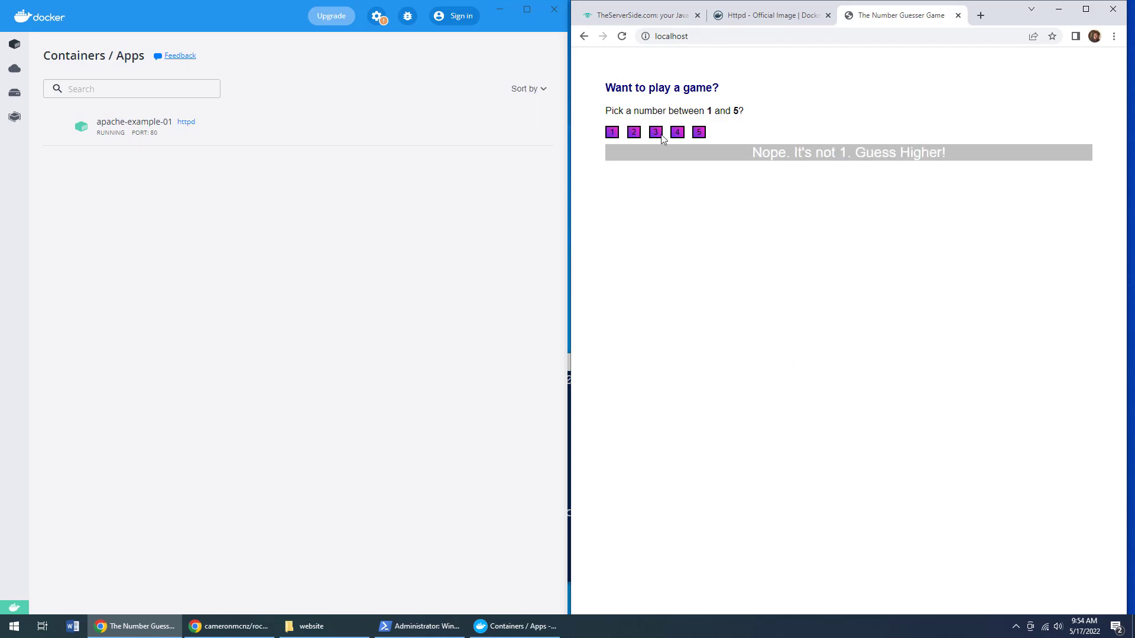
click(698, 132)
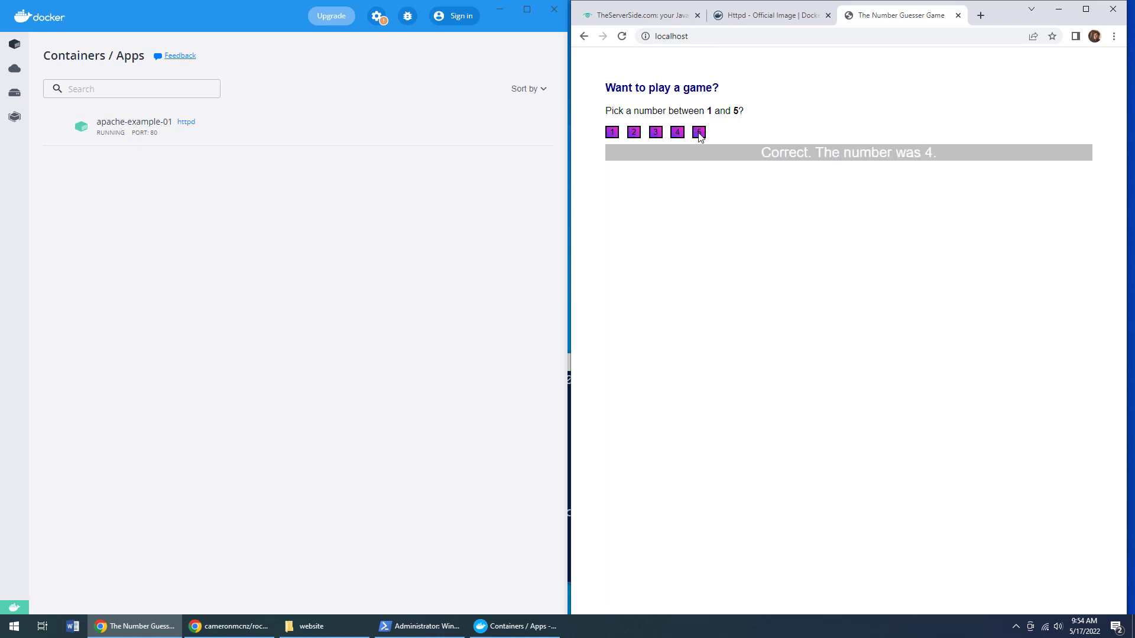
click(611, 132)
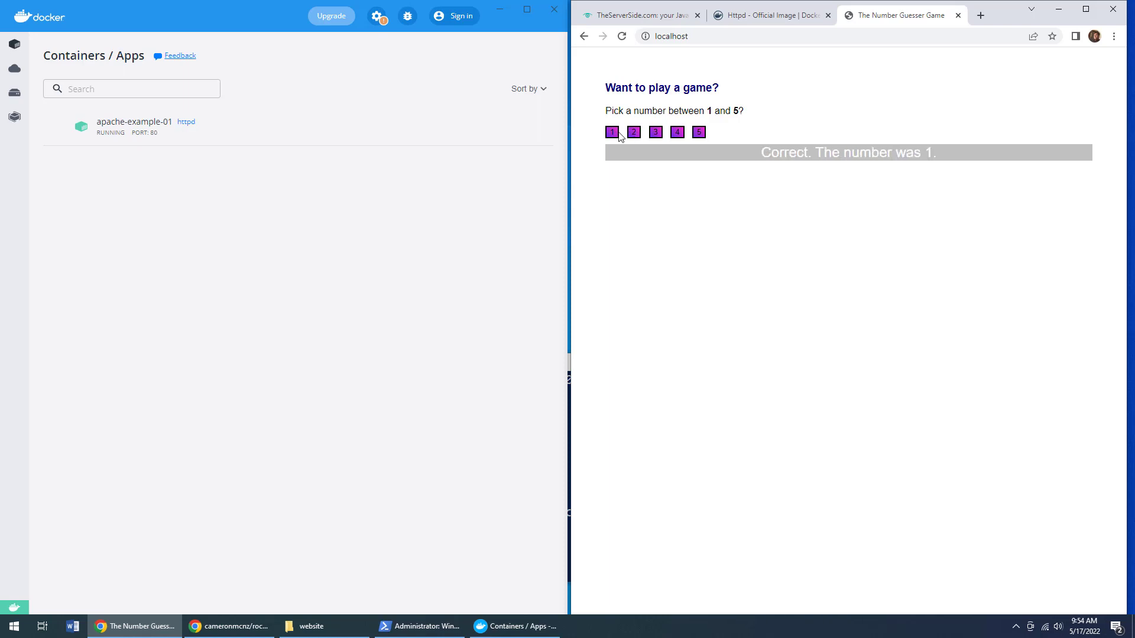
mouse_move(437, 591)
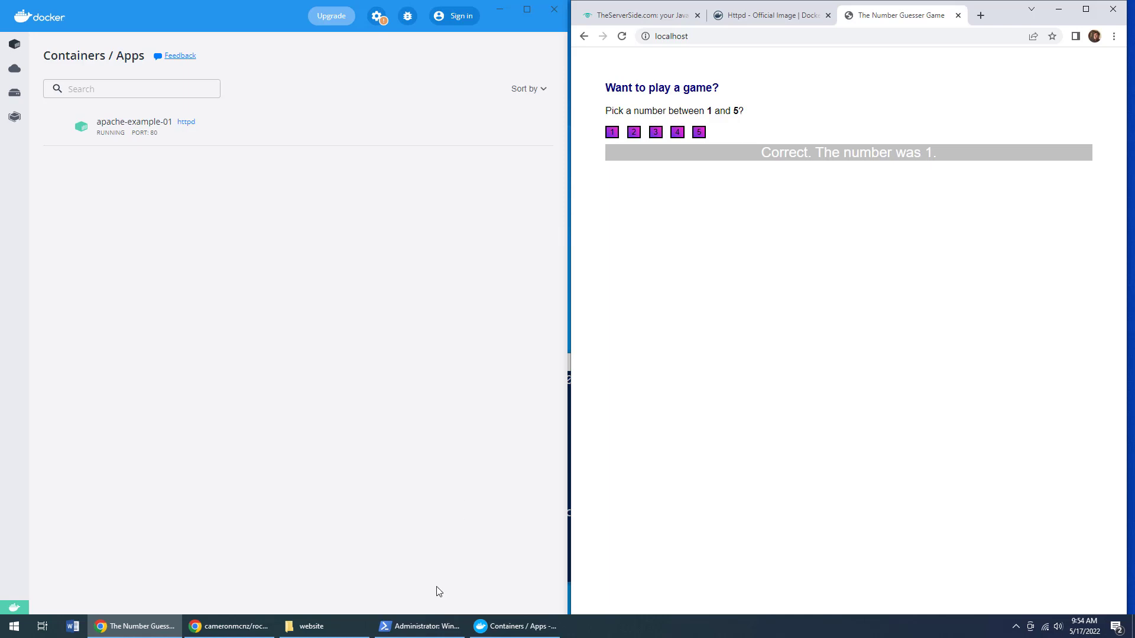
click(419, 626)
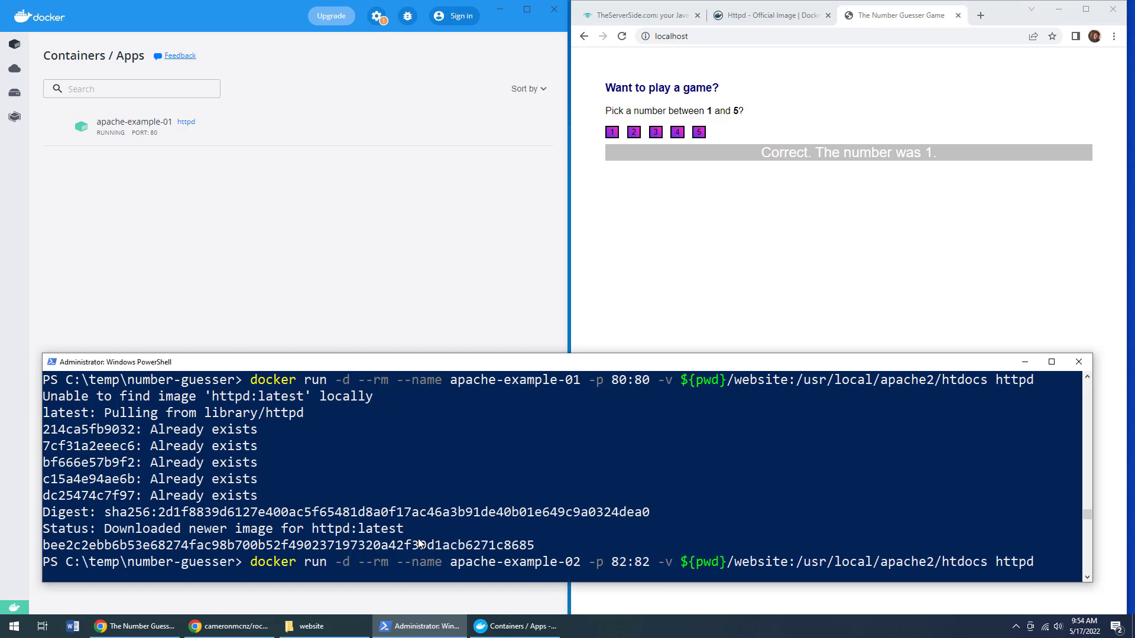
Run a second container apache-example-02 from httpd:2.4 mapped 82:80, then return to Chrome
key(BackSpace)
text(0)
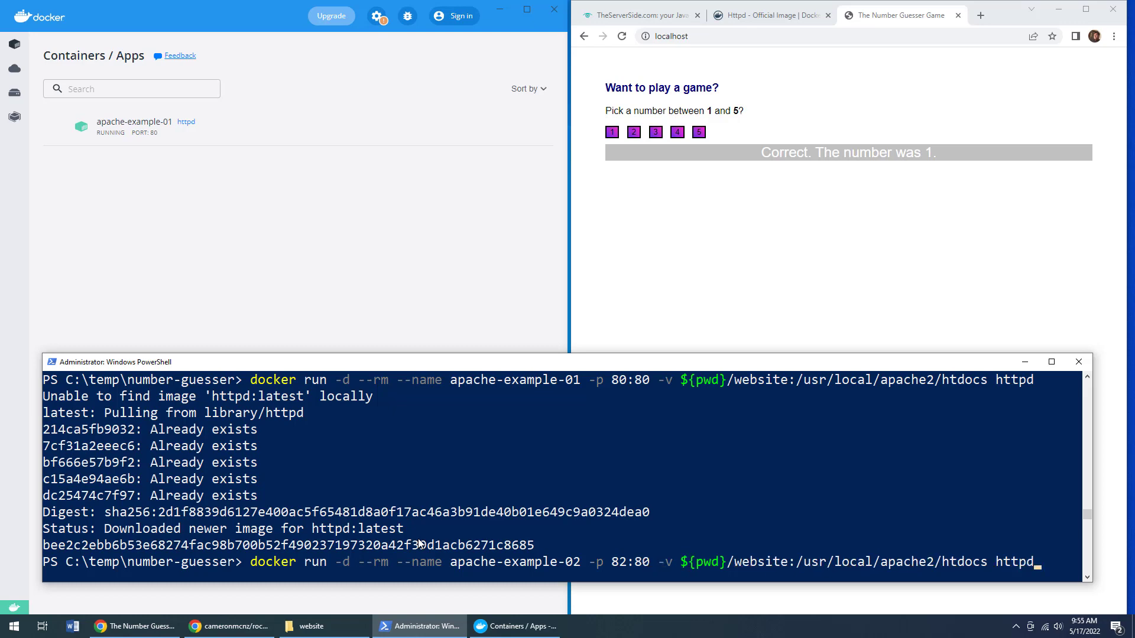
text(:2.4)
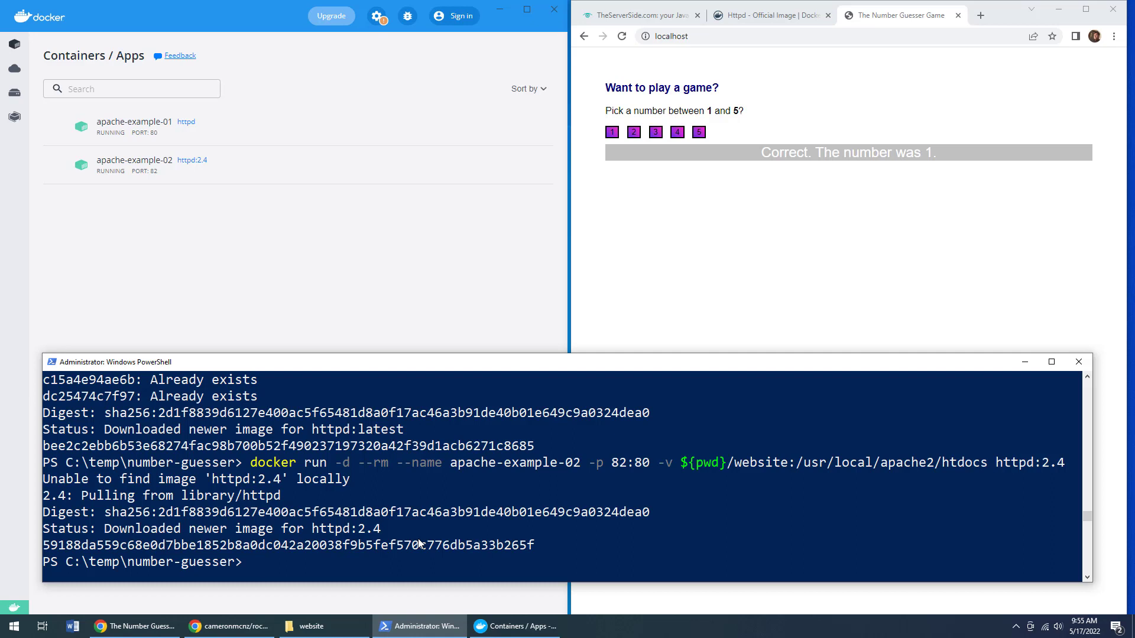
mouse_move(769, 240)
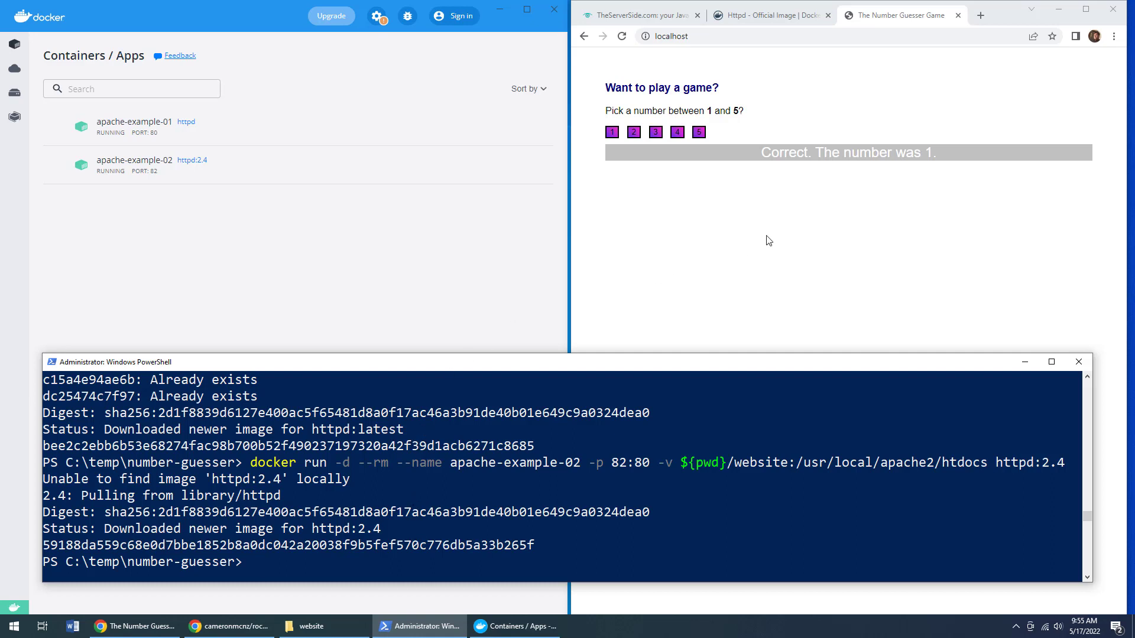
click(980, 14)
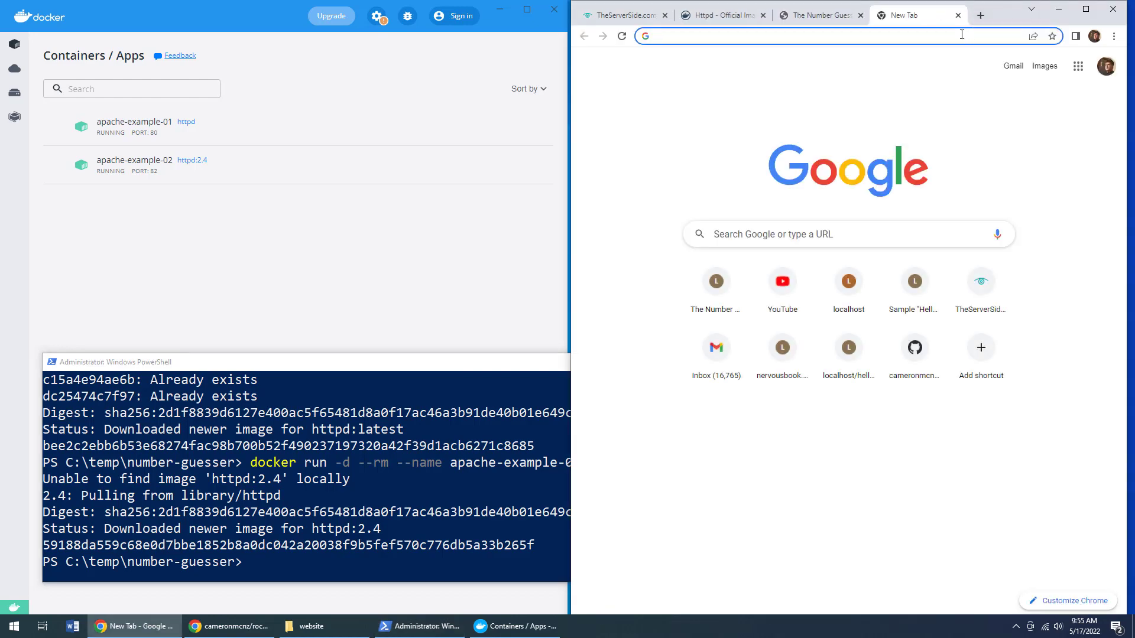
Load the Number Guesser Game from localhost:82 in a new tab
text(localhost)
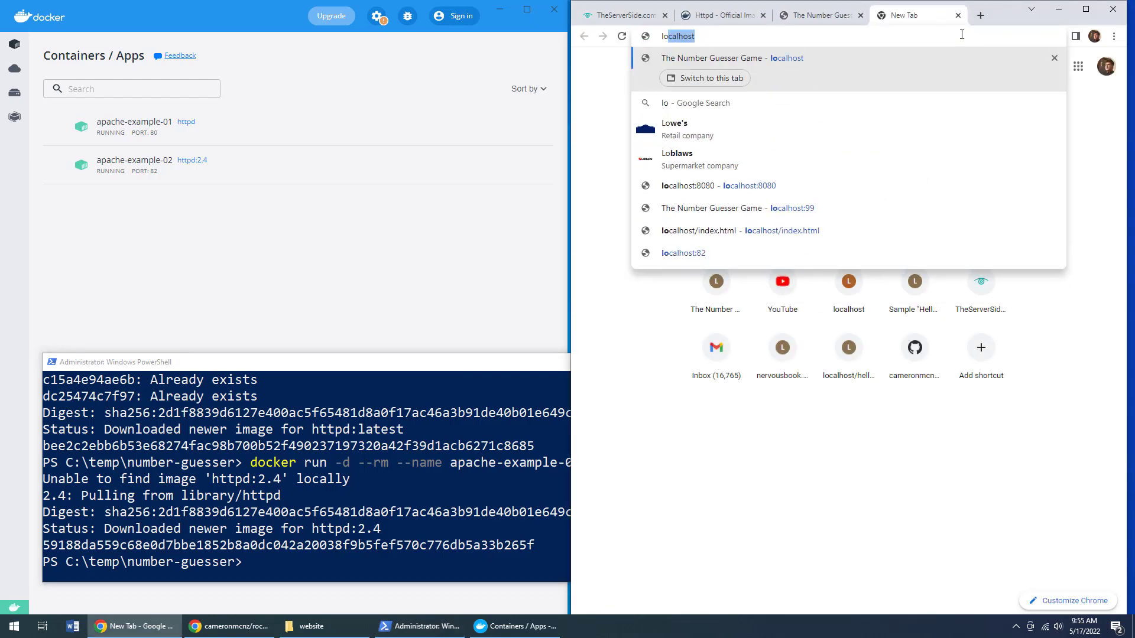
text(:)
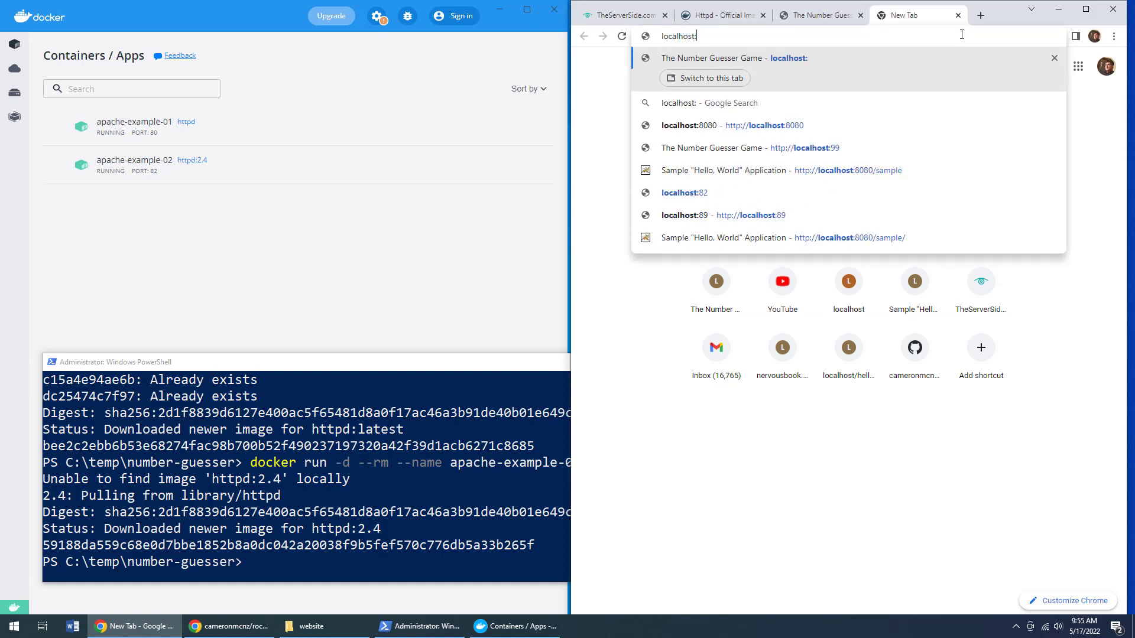
click(684, 193)
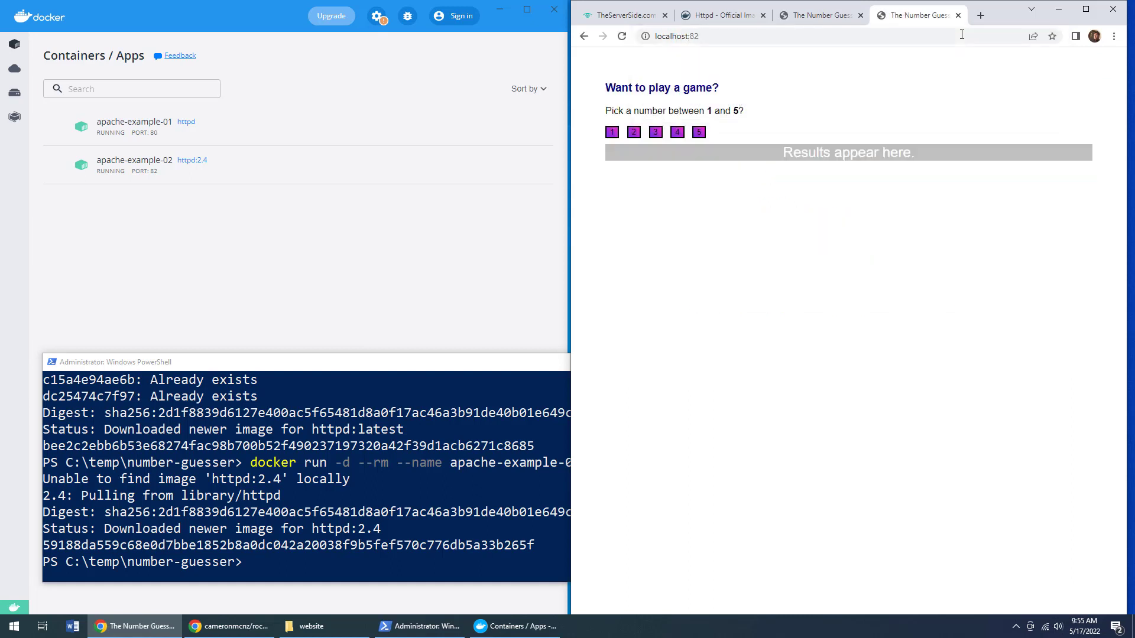
Test the game on port 82 with guesses 1, 3 and 4
click(612, 132)
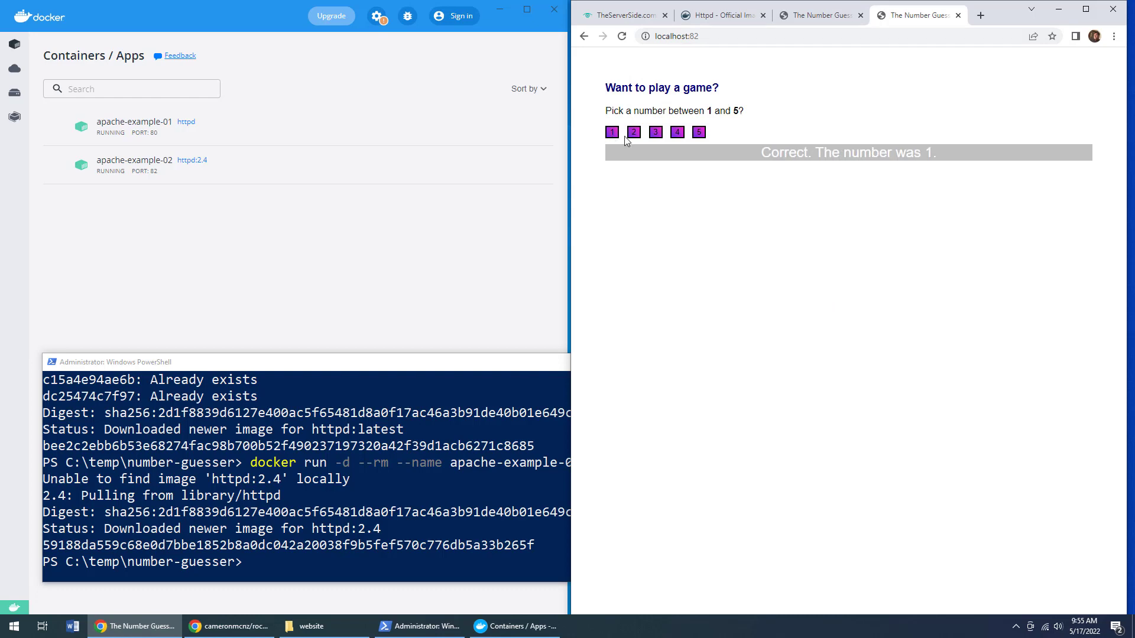
click(676, 131)
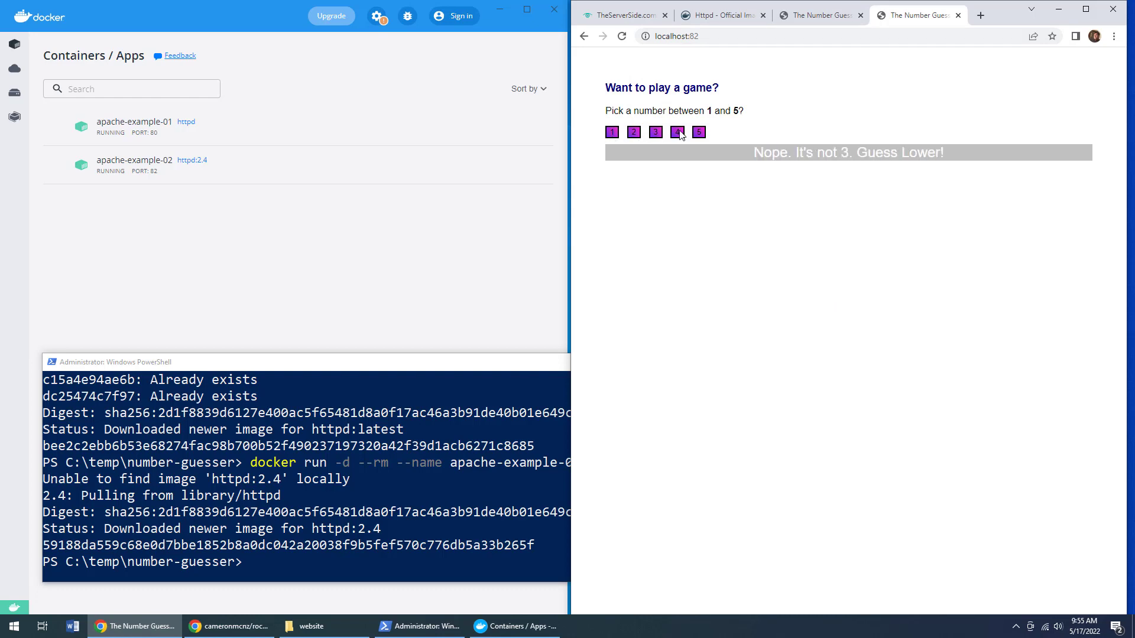
click(677, 132)
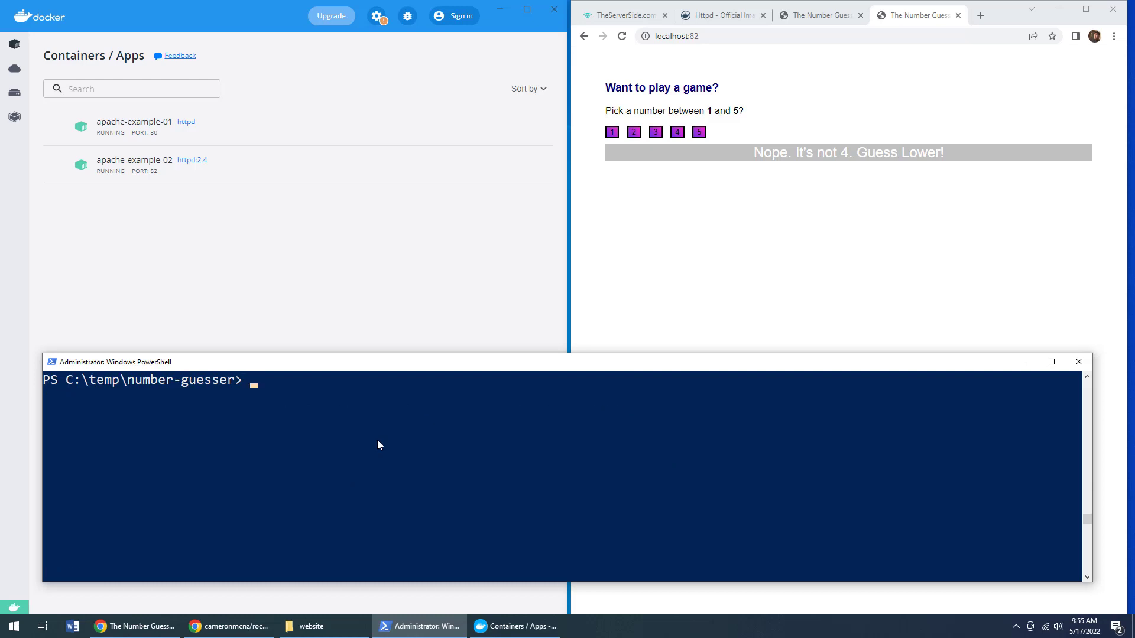
List both containers with docker ps -a and the httpd images with docker images, then show the website folder
text(docker ps -a)
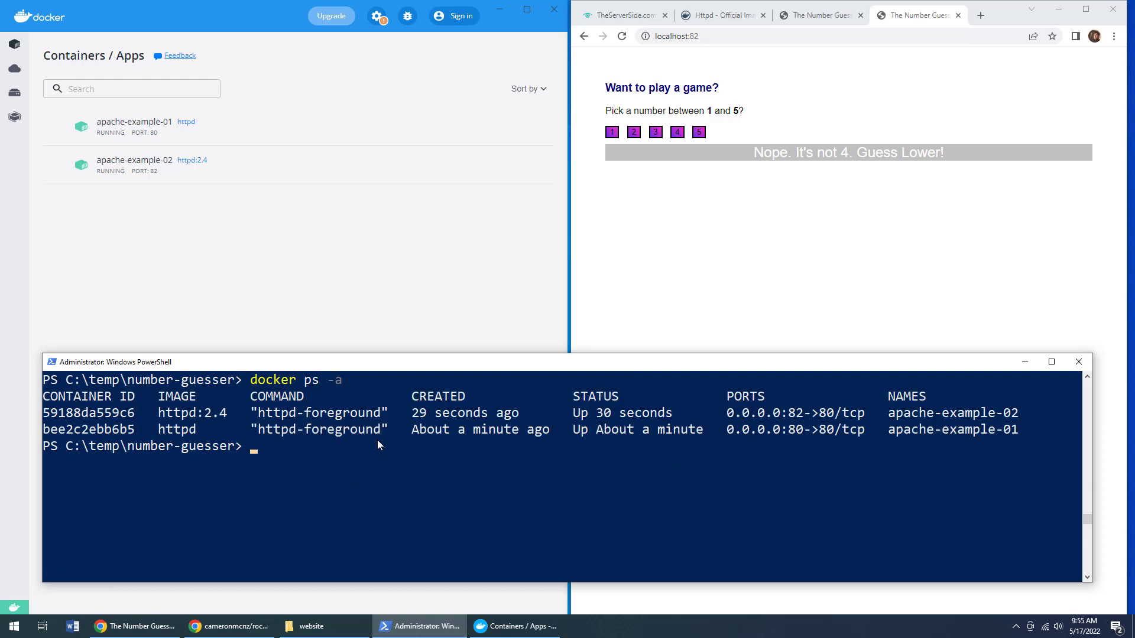
text(docker images)
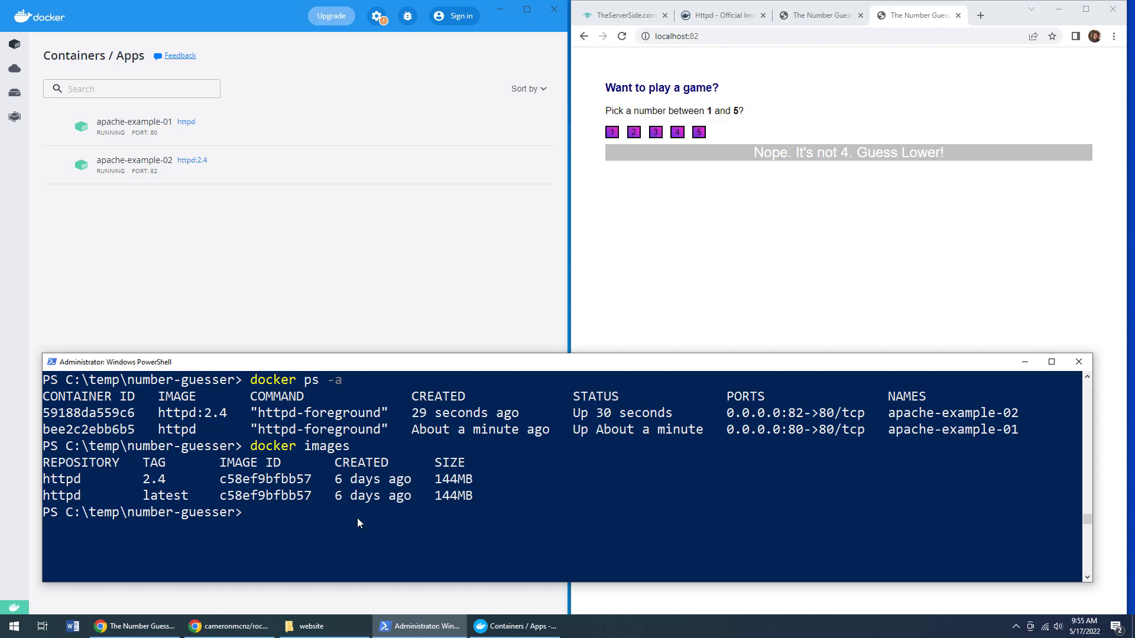
click(313, 626)
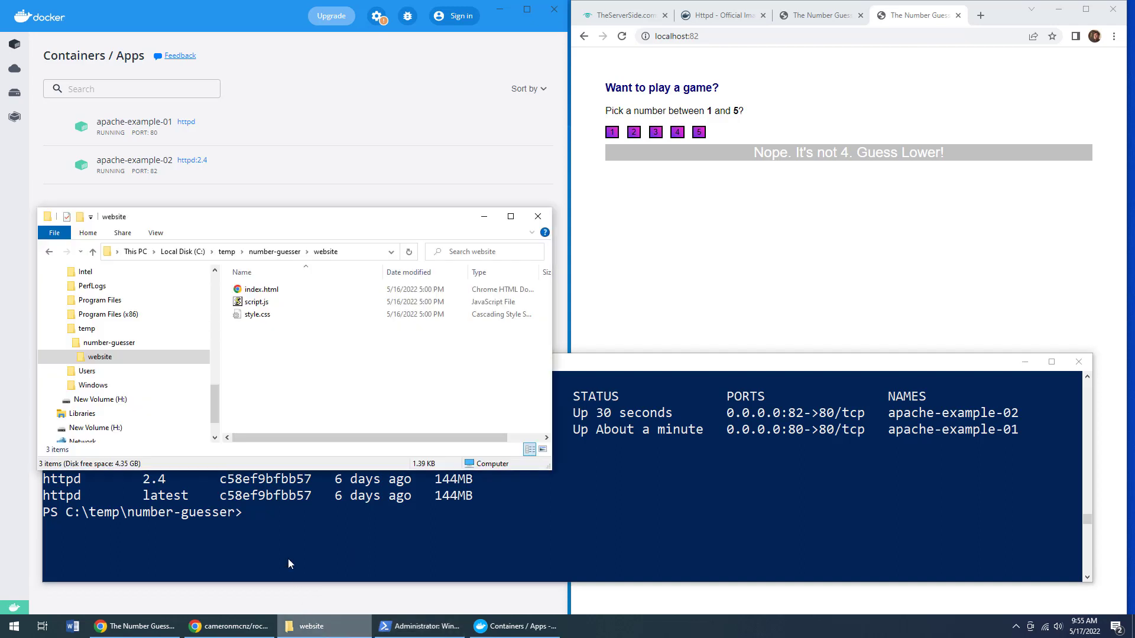
click(255, 314)
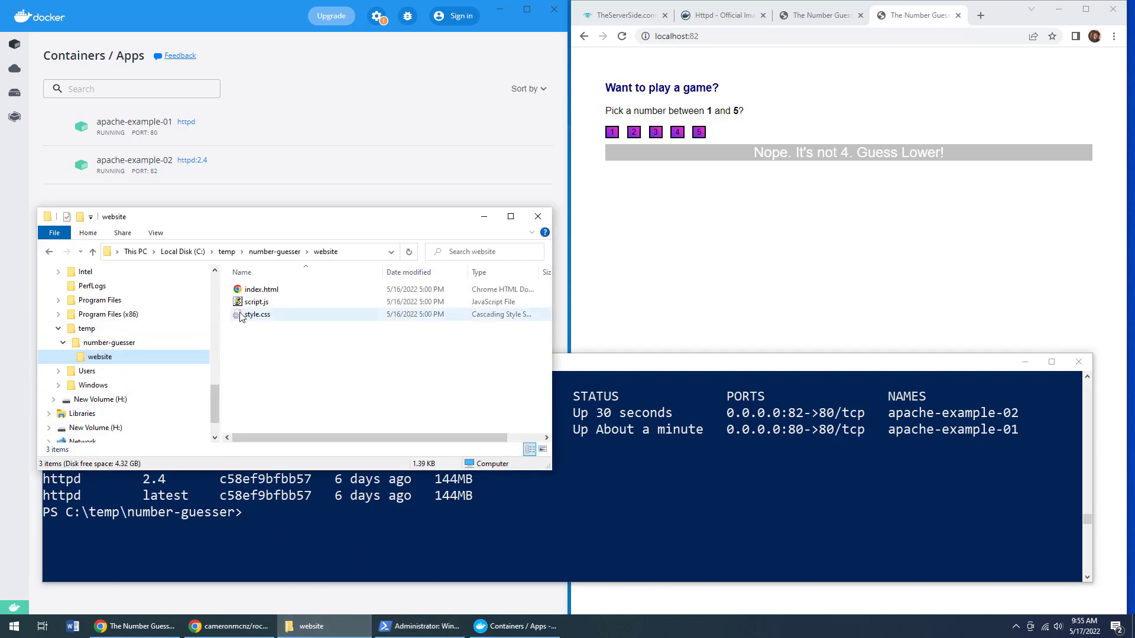
click(255, 302)
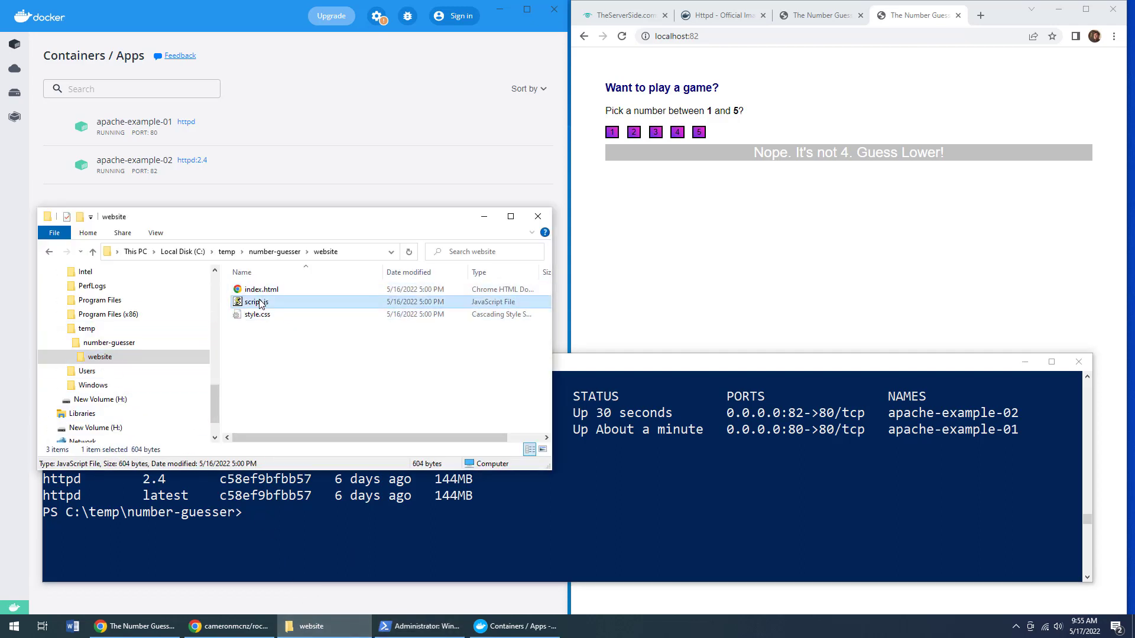